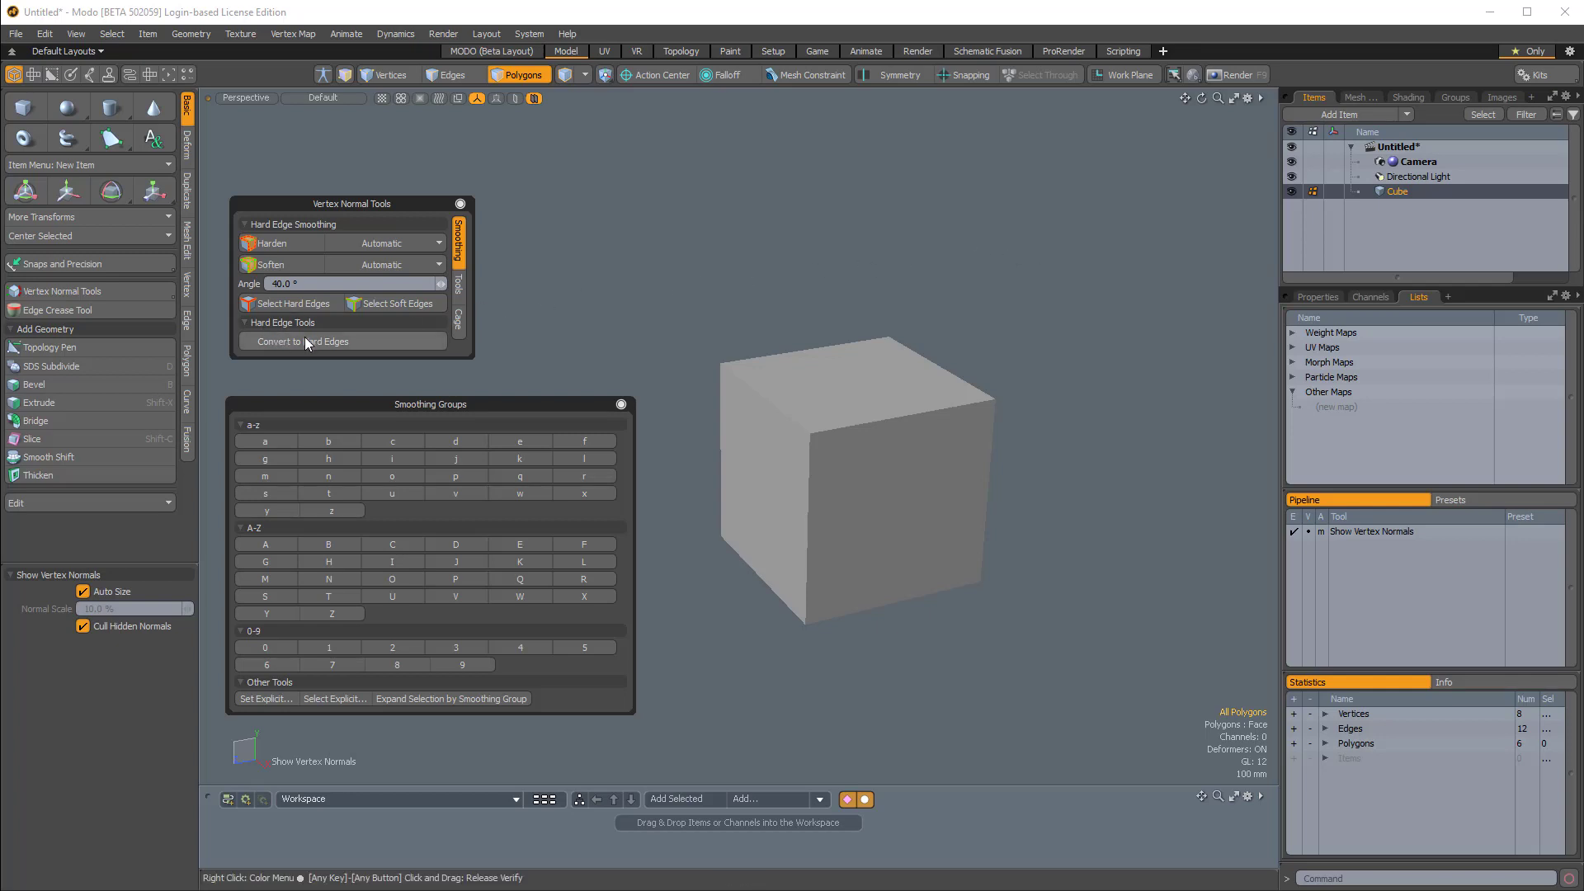
mouse_move(333, 346)
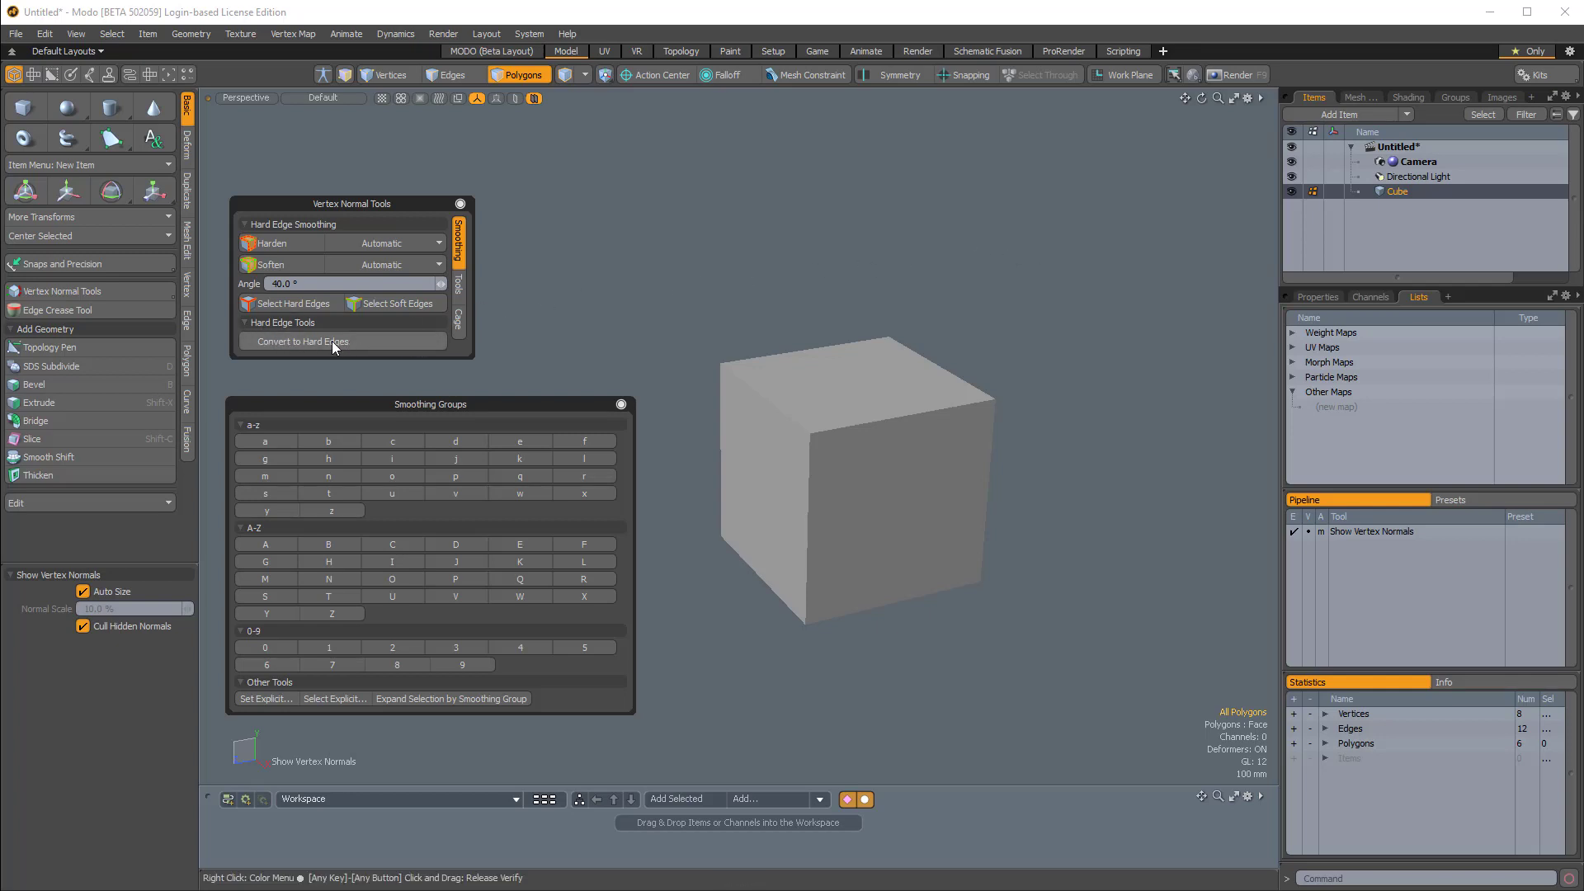
mouse_move(328, 470)
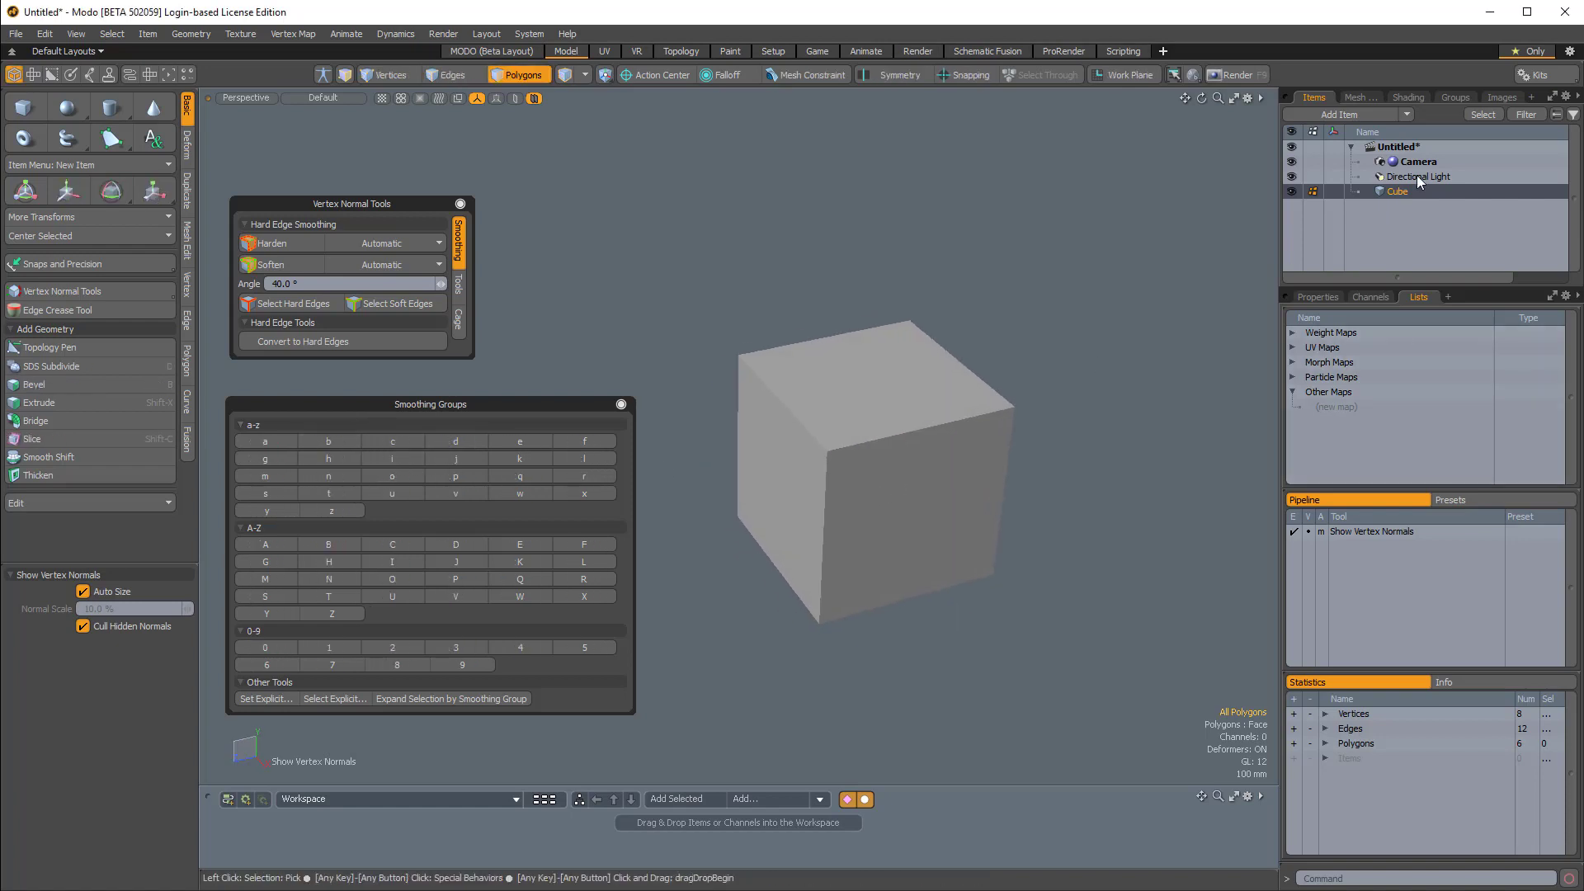
Step: Review the scene's materials, then return to the item list
left_click(1408, 98)
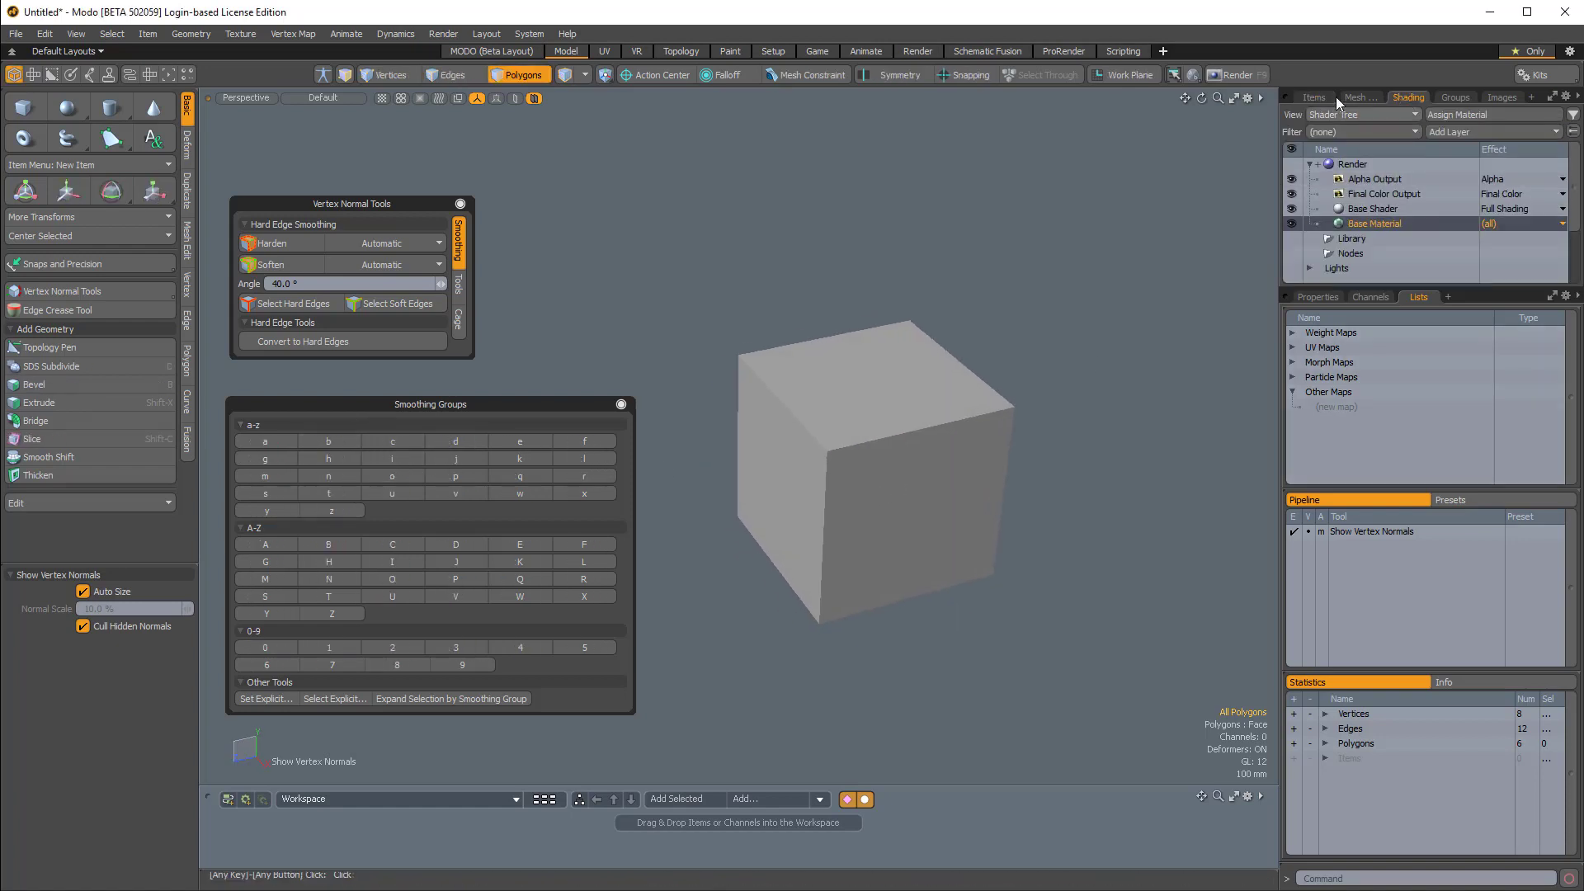
left_click(1313, 98)
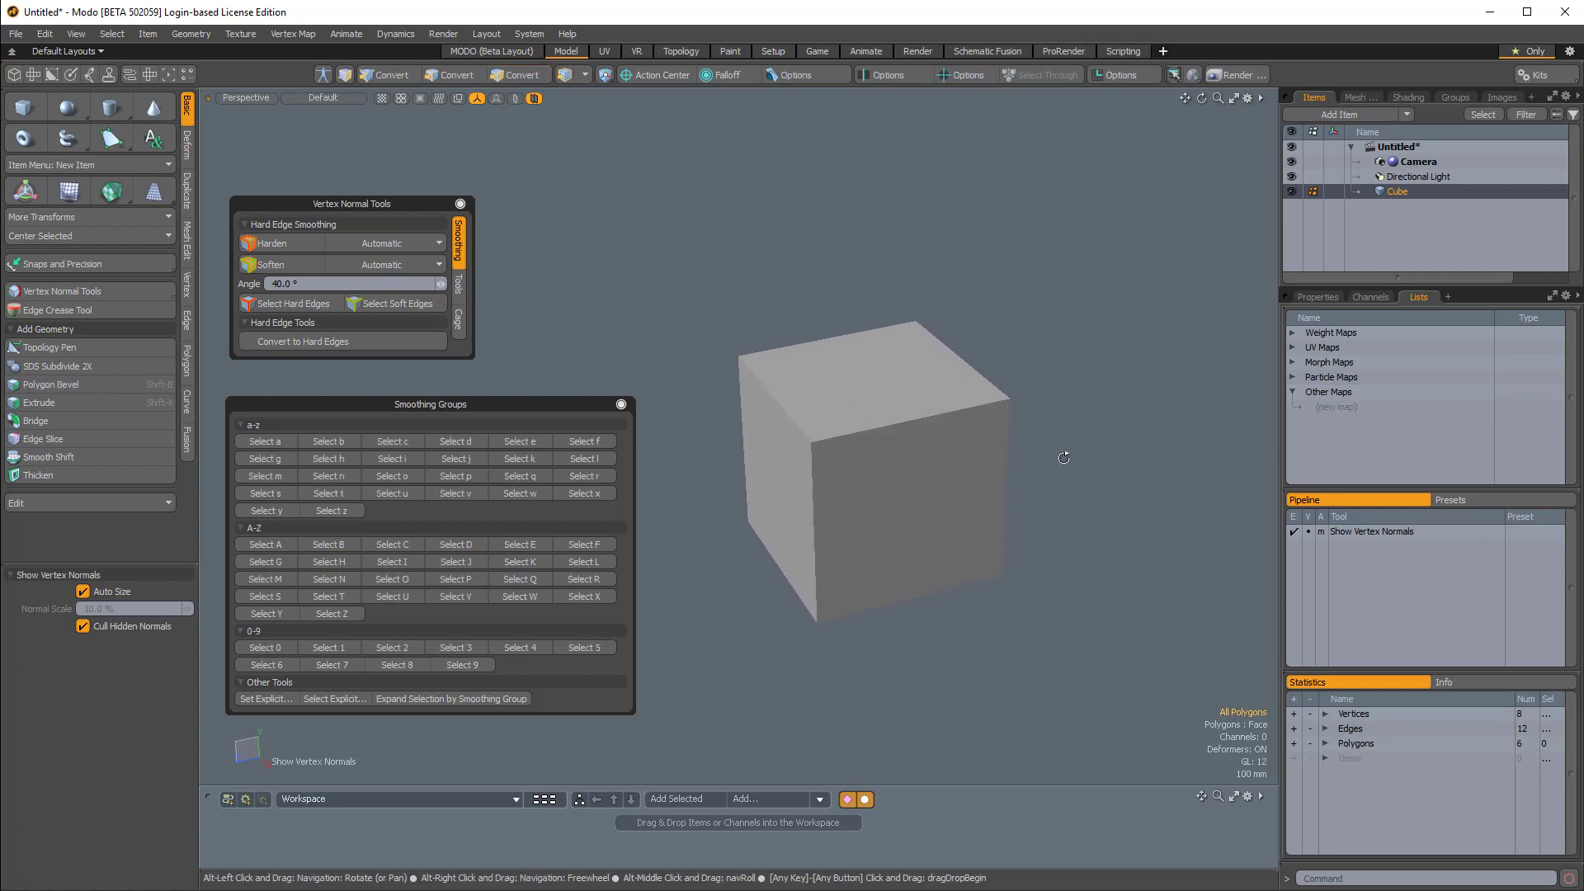
left_click(519, 73)
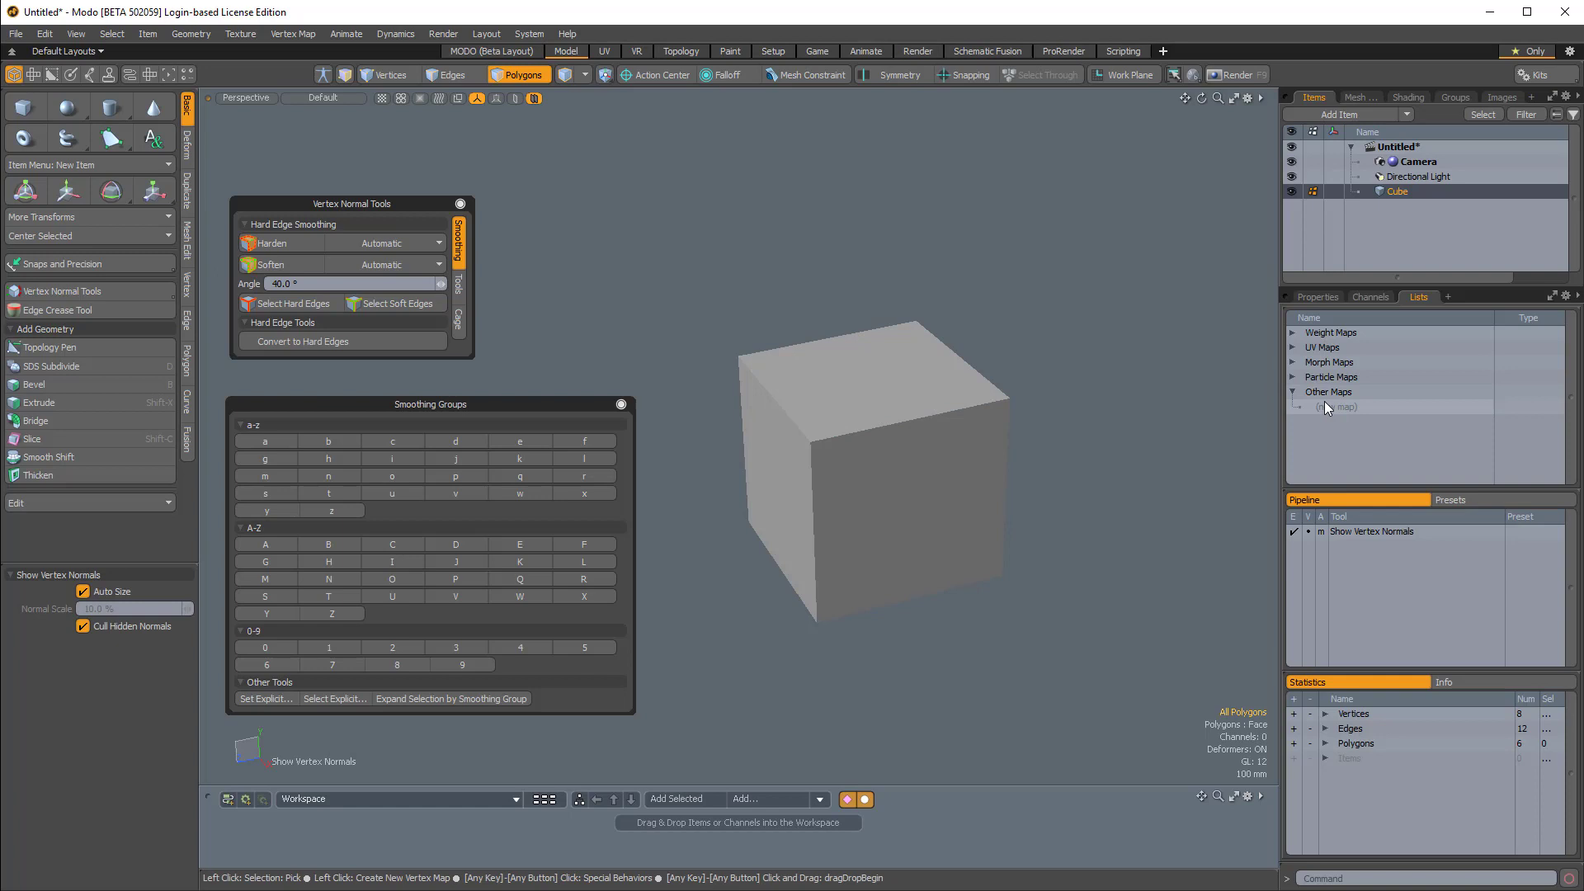
mouse_move(1323, 411)
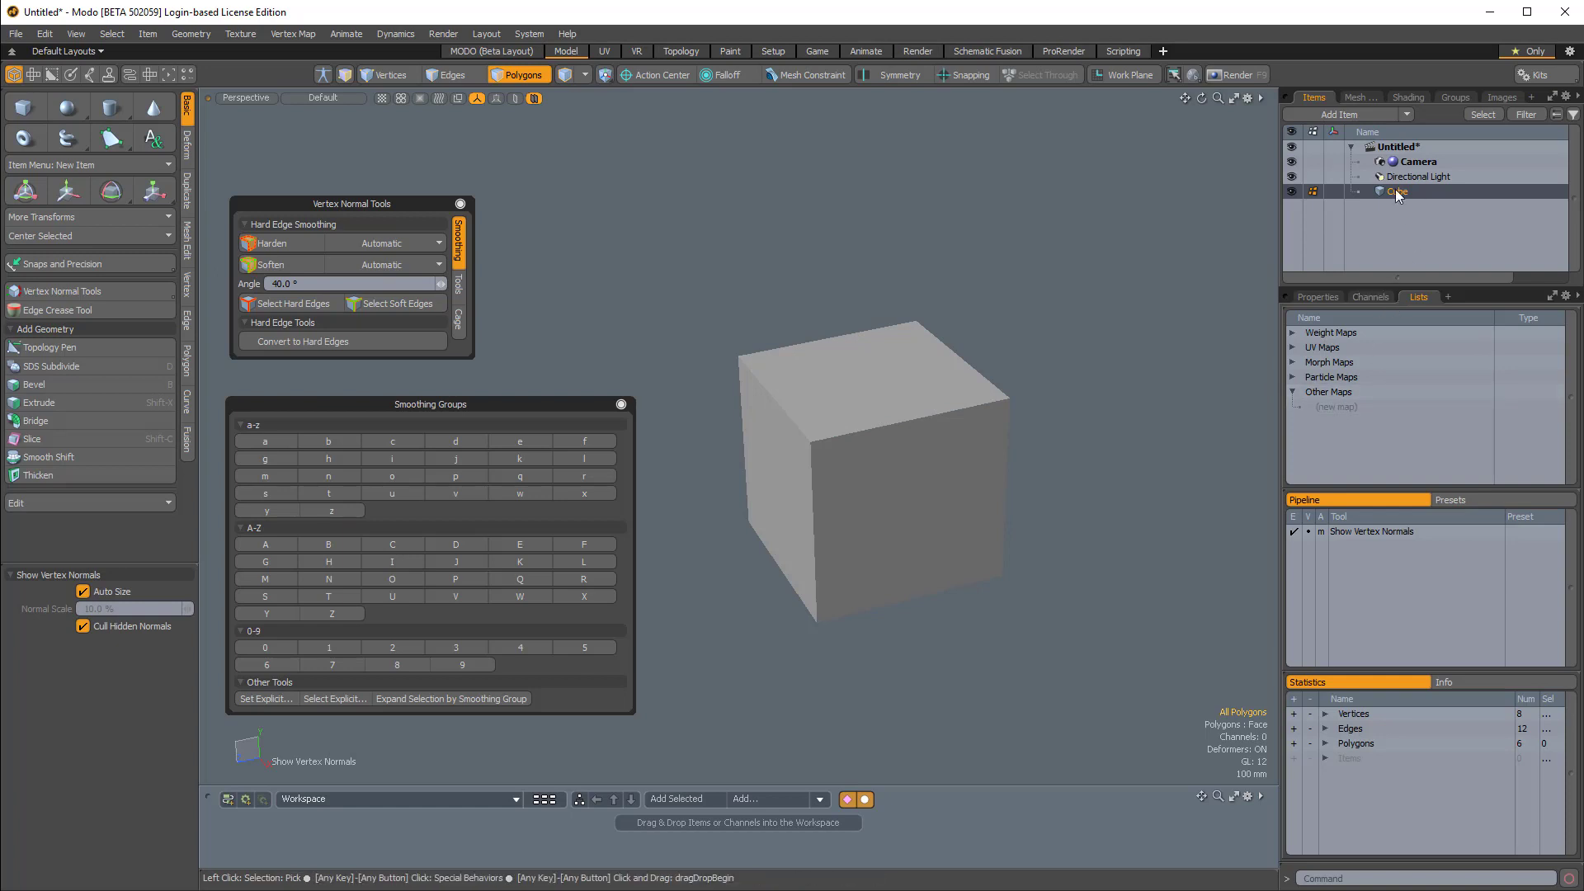
Step: Select the cube's top, front and side faces to check their groups, then deselect all
left_click(1396, 191)
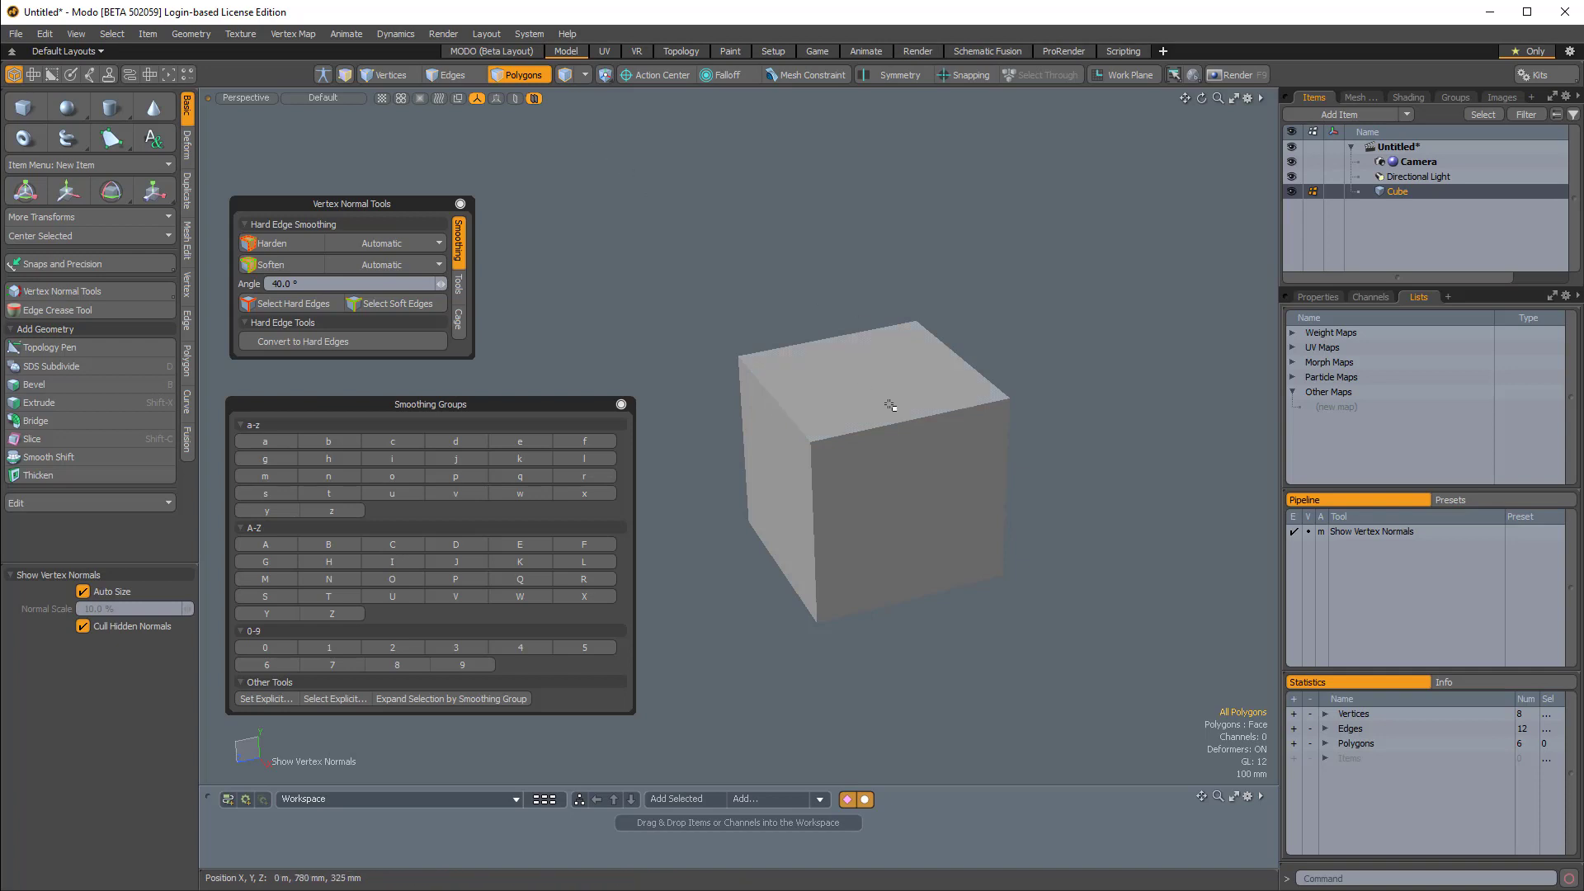
left_click(879, 359)
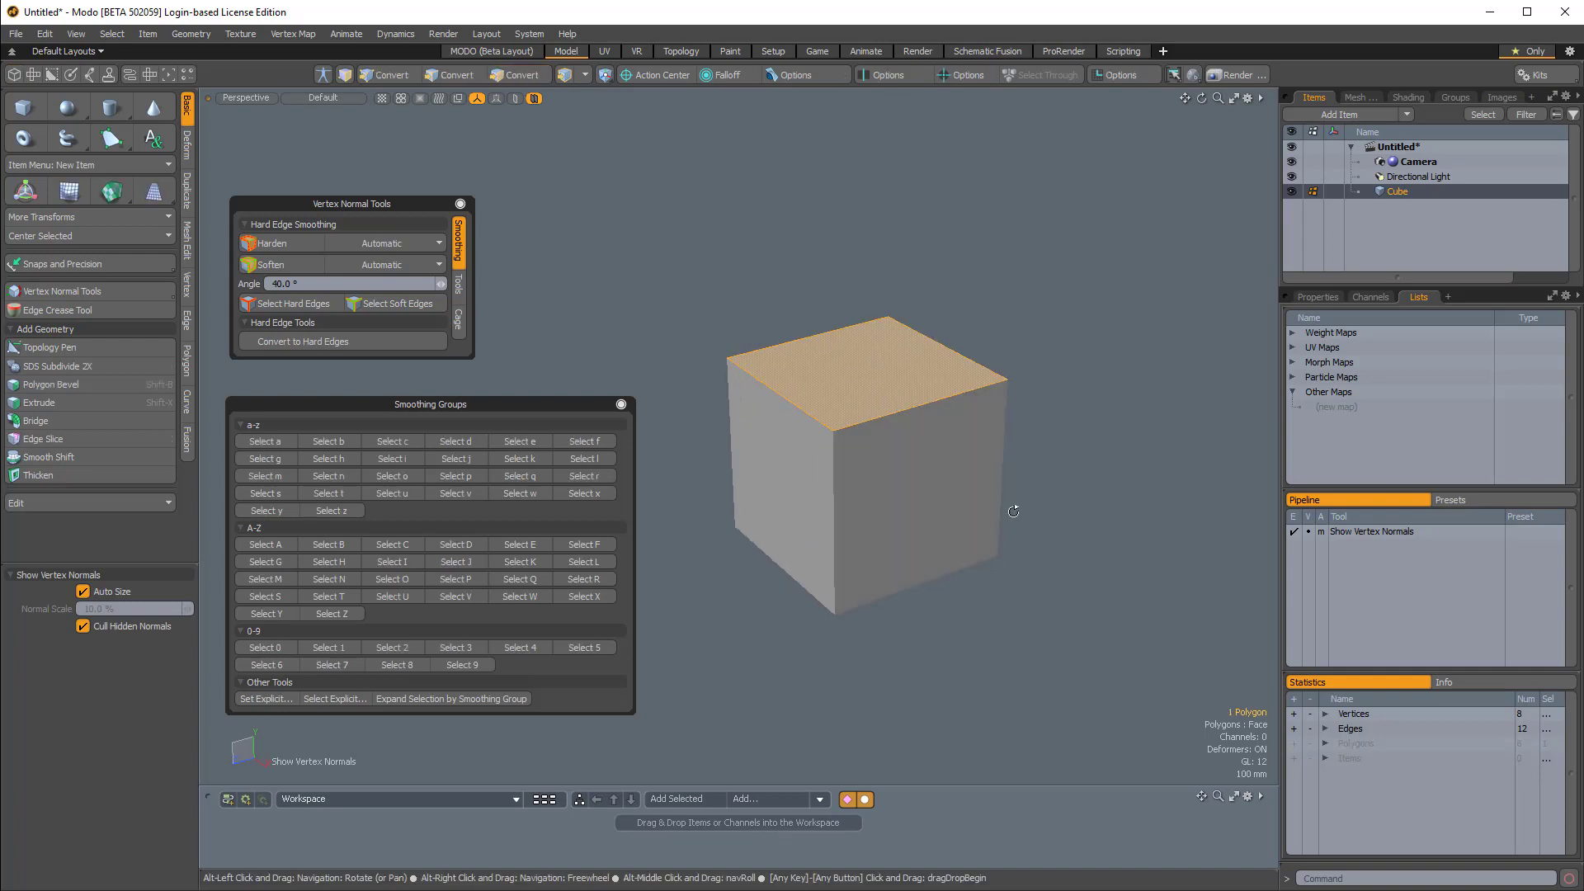
left_click(518, 74)
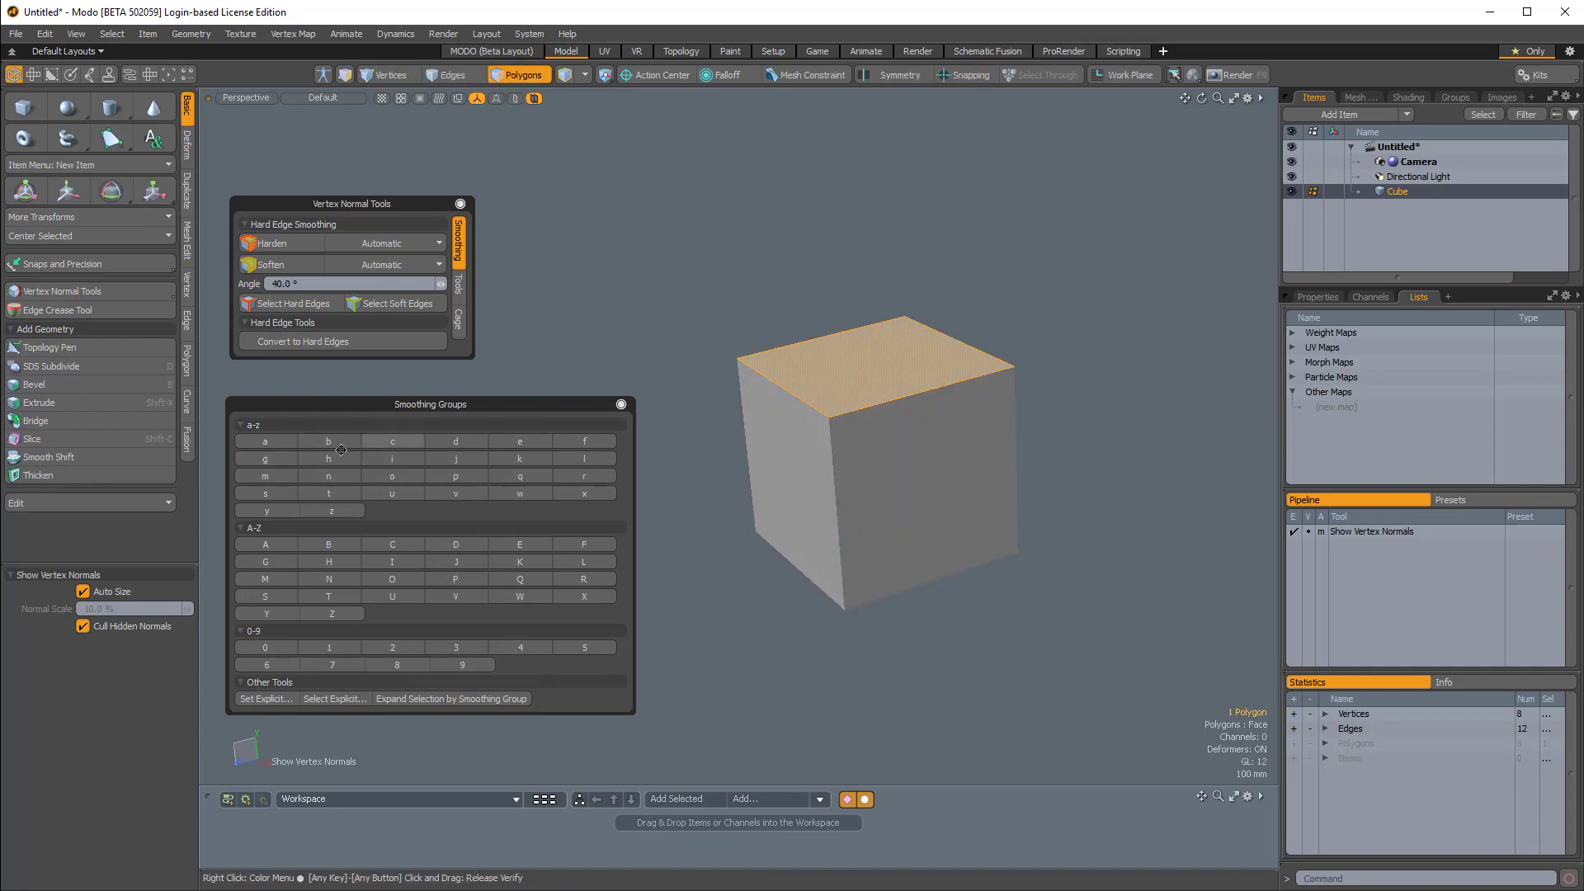
left_click(265, 441)
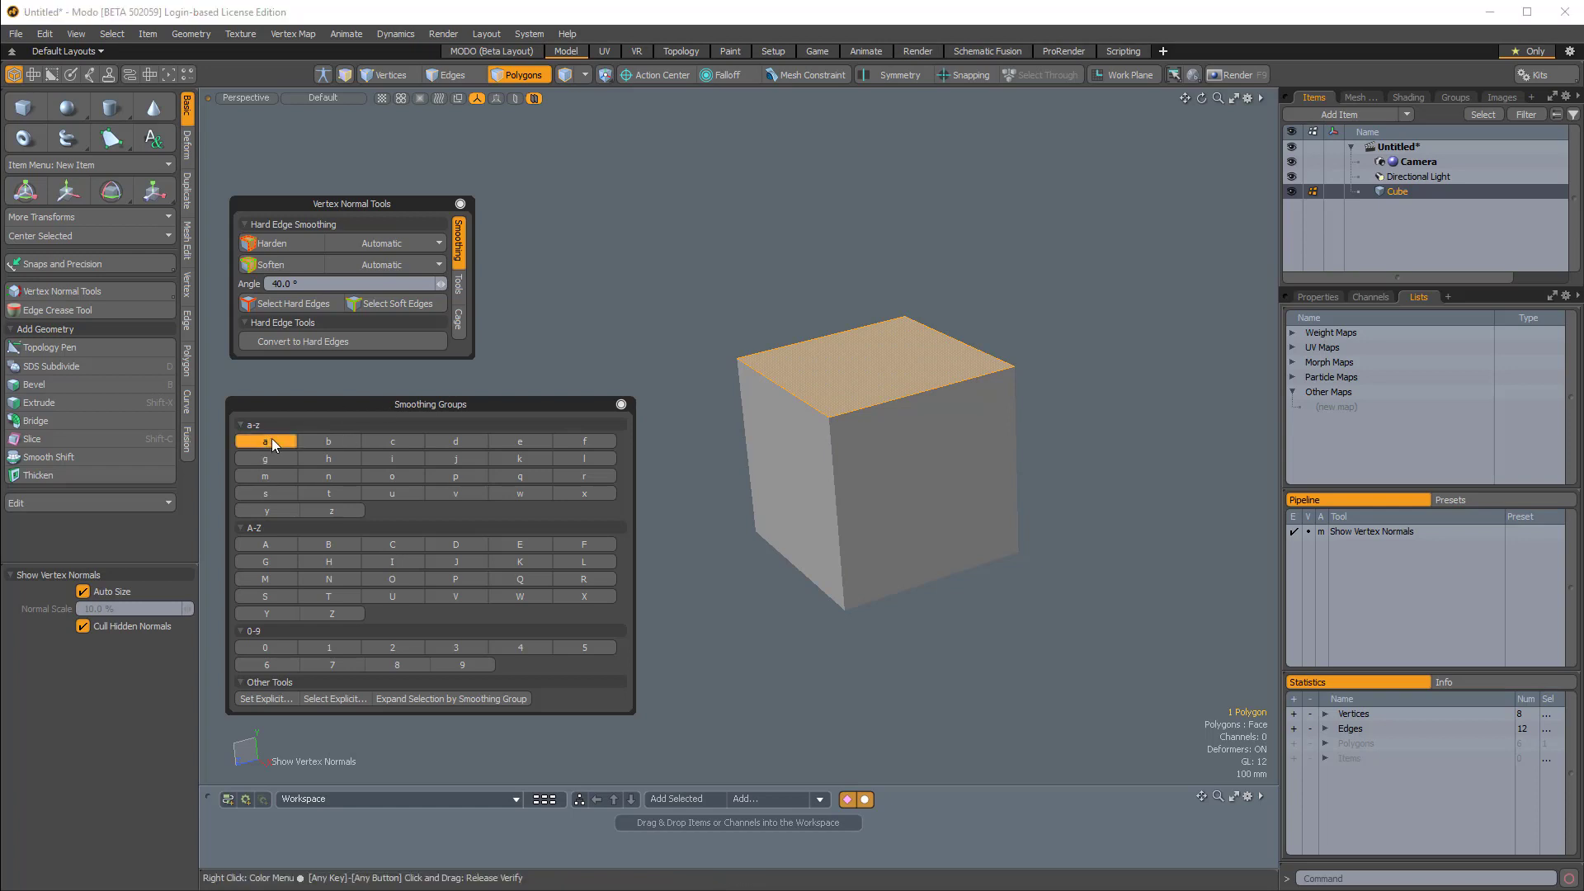
left_click(916, 463)
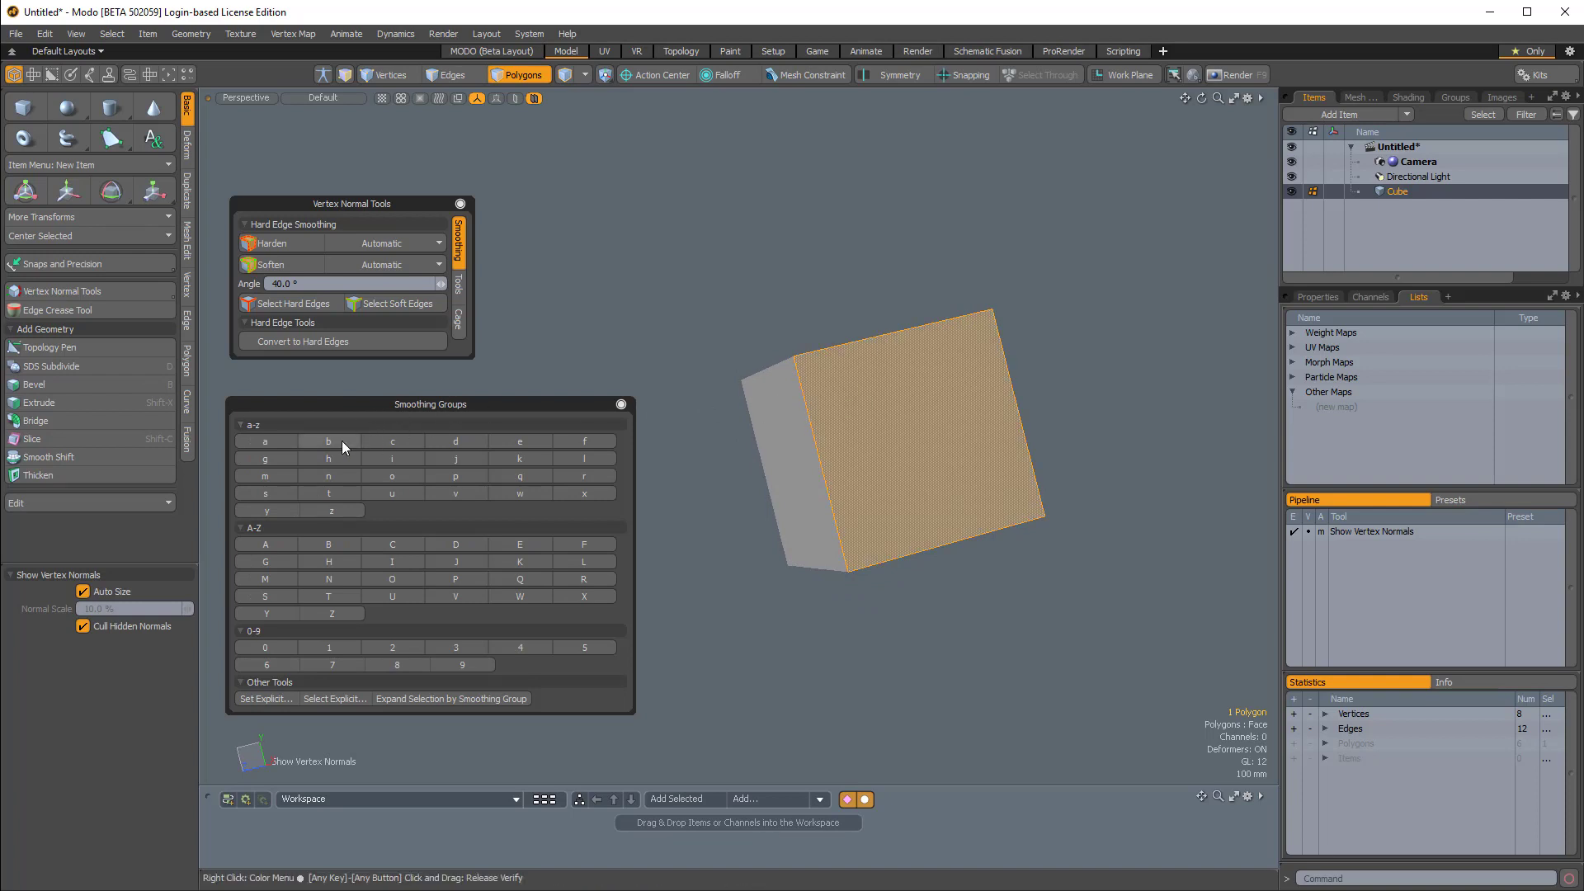
left_click(392, 442)
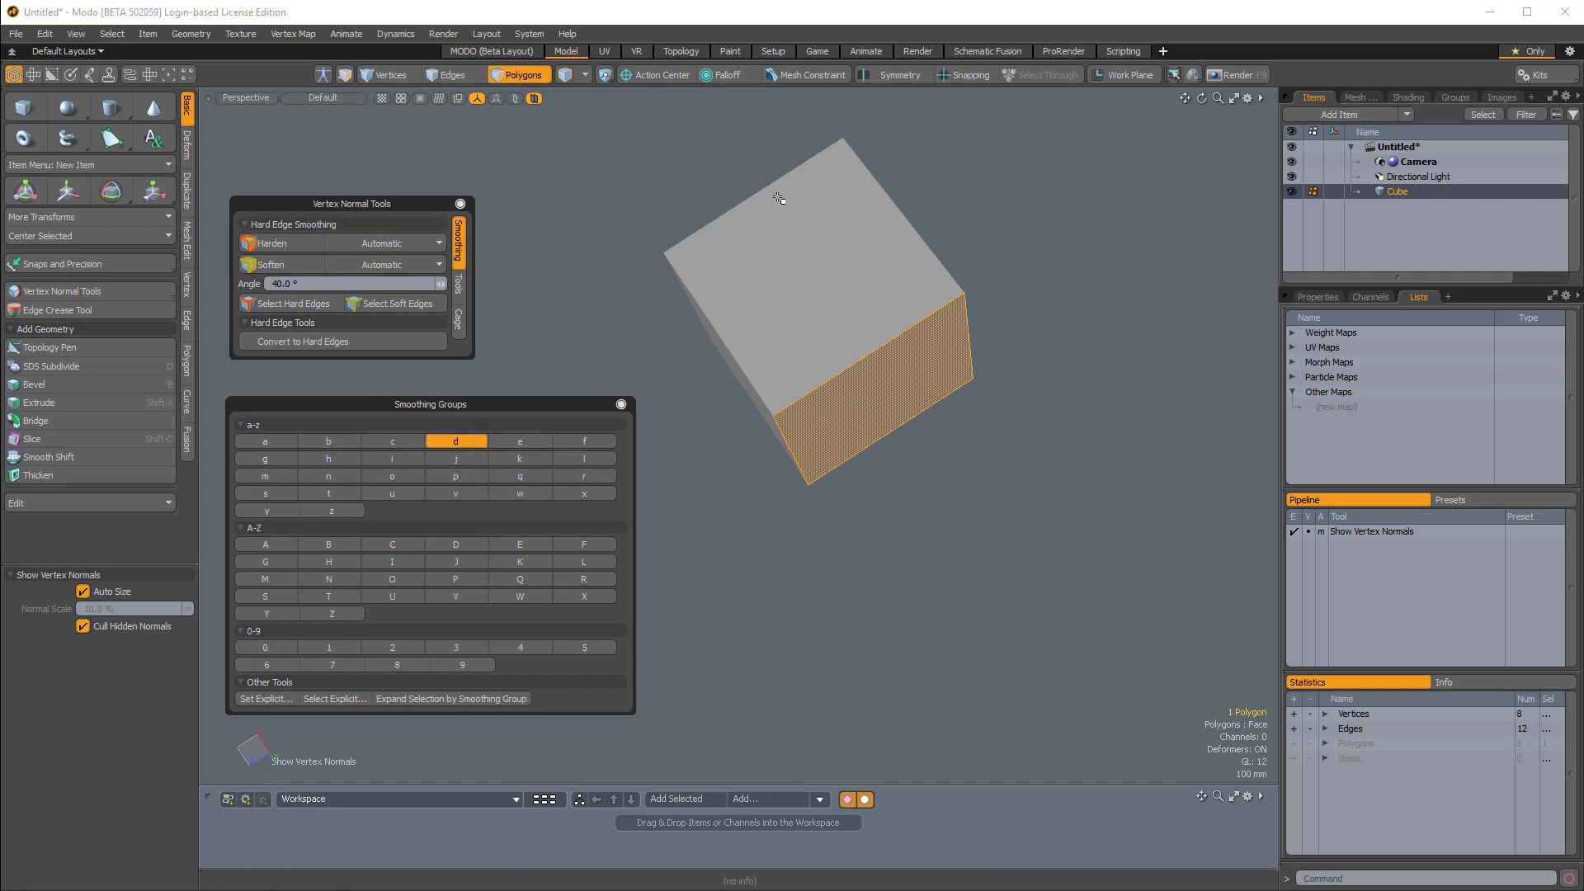
left_click(519, 441)
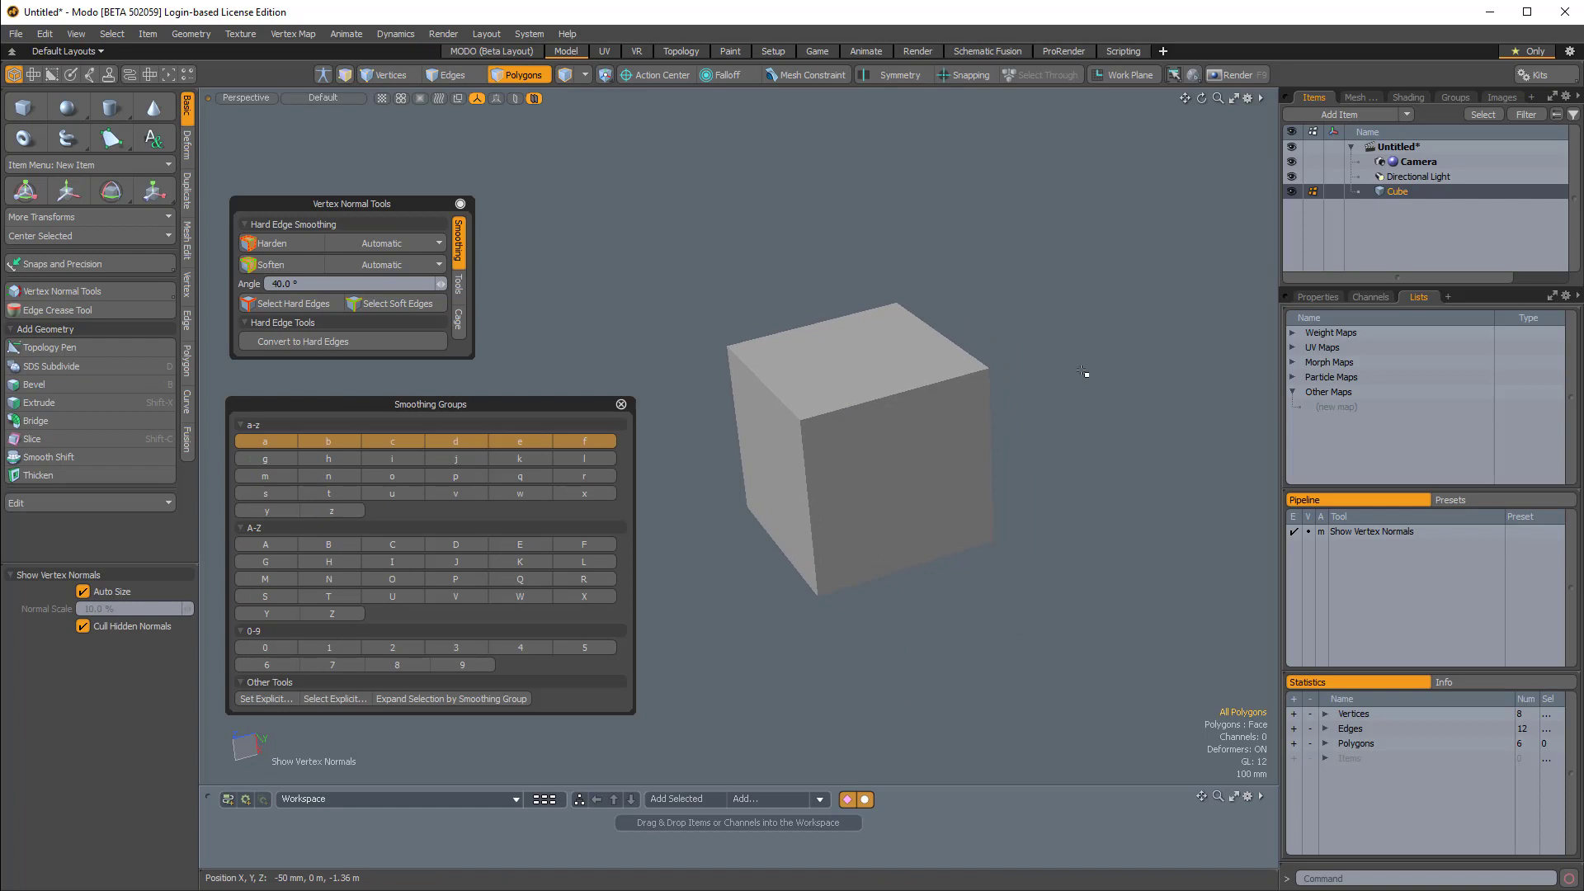
Step: Set Base Material's Surface Normal Smoothing Groups option from Off to Crease
left_click(1318, 296)
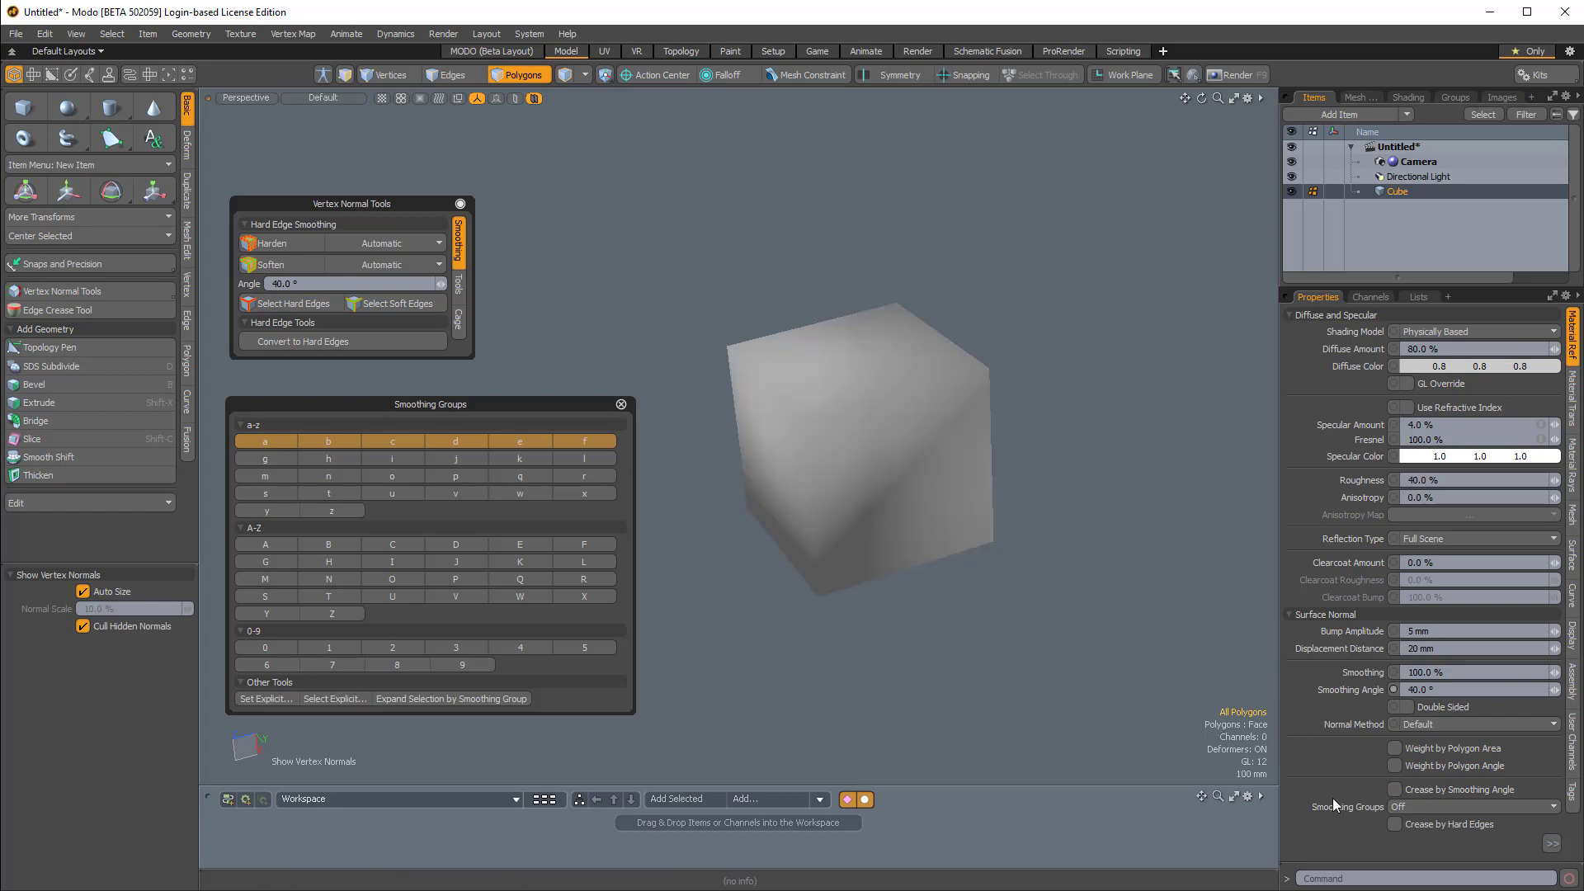
left_click(1471, 807)
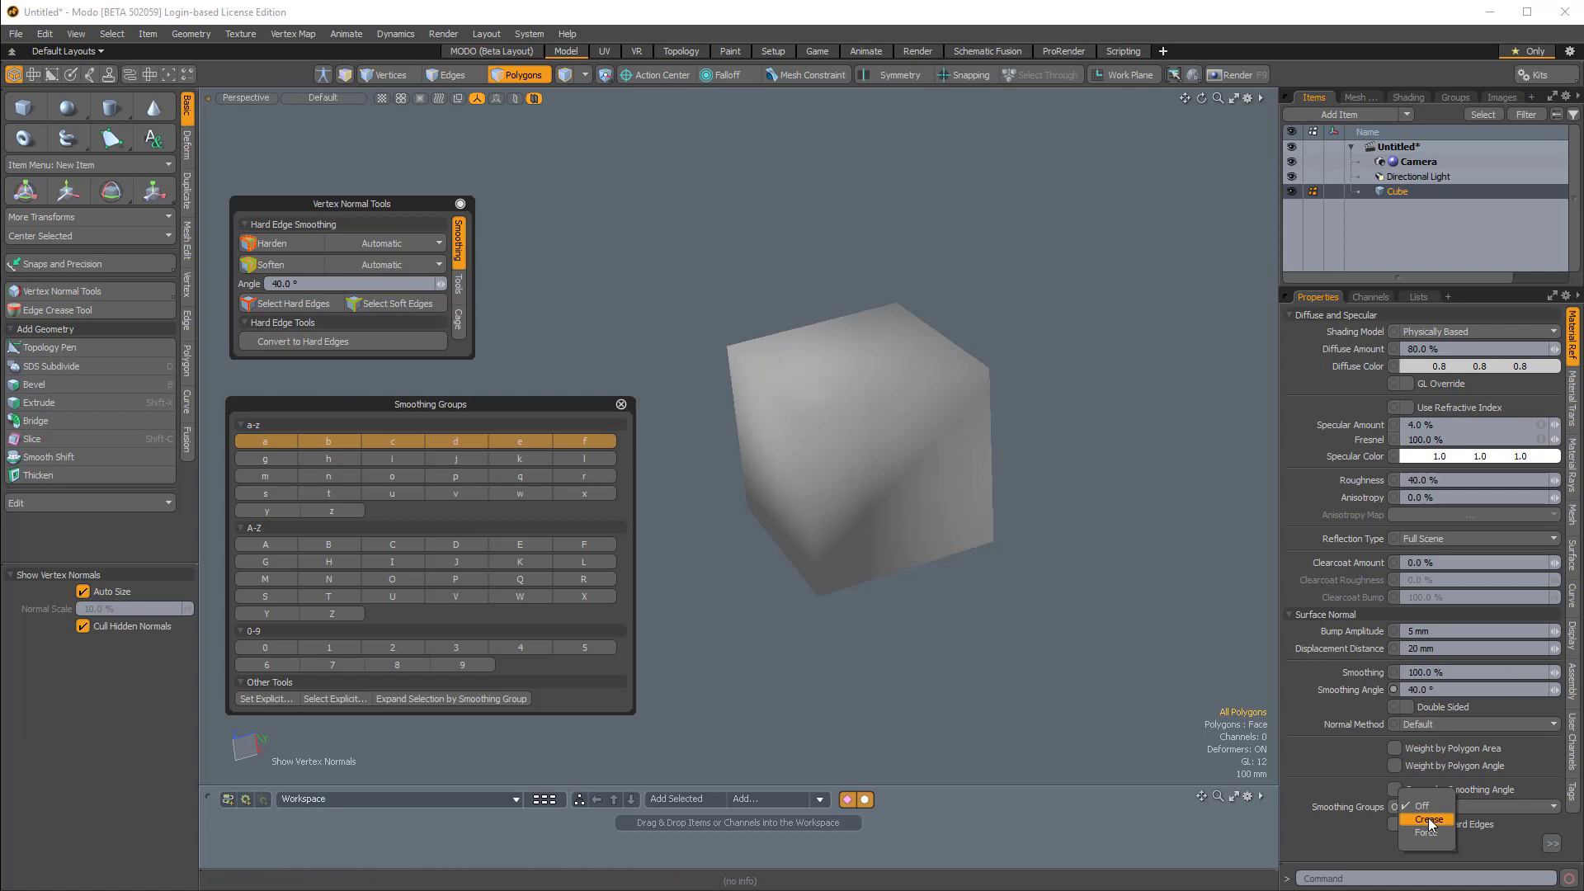
left_click(1428, 820)
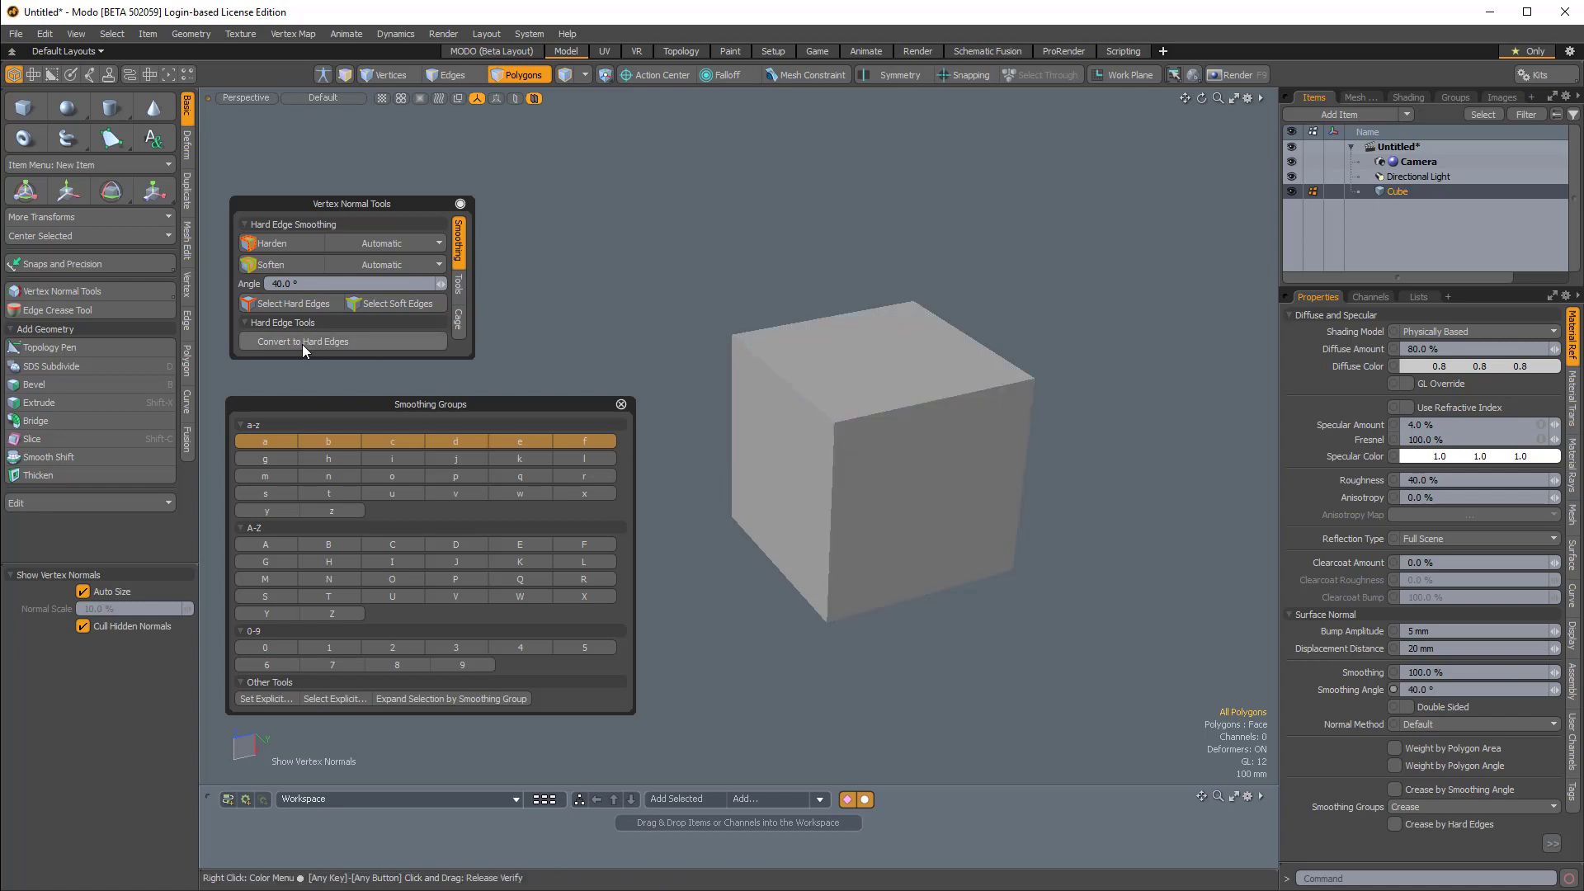
Step: Show the vertex map list and launch Convert to Hard Edges with Clear Smoothing Groups checked
left_click(1418, 296)
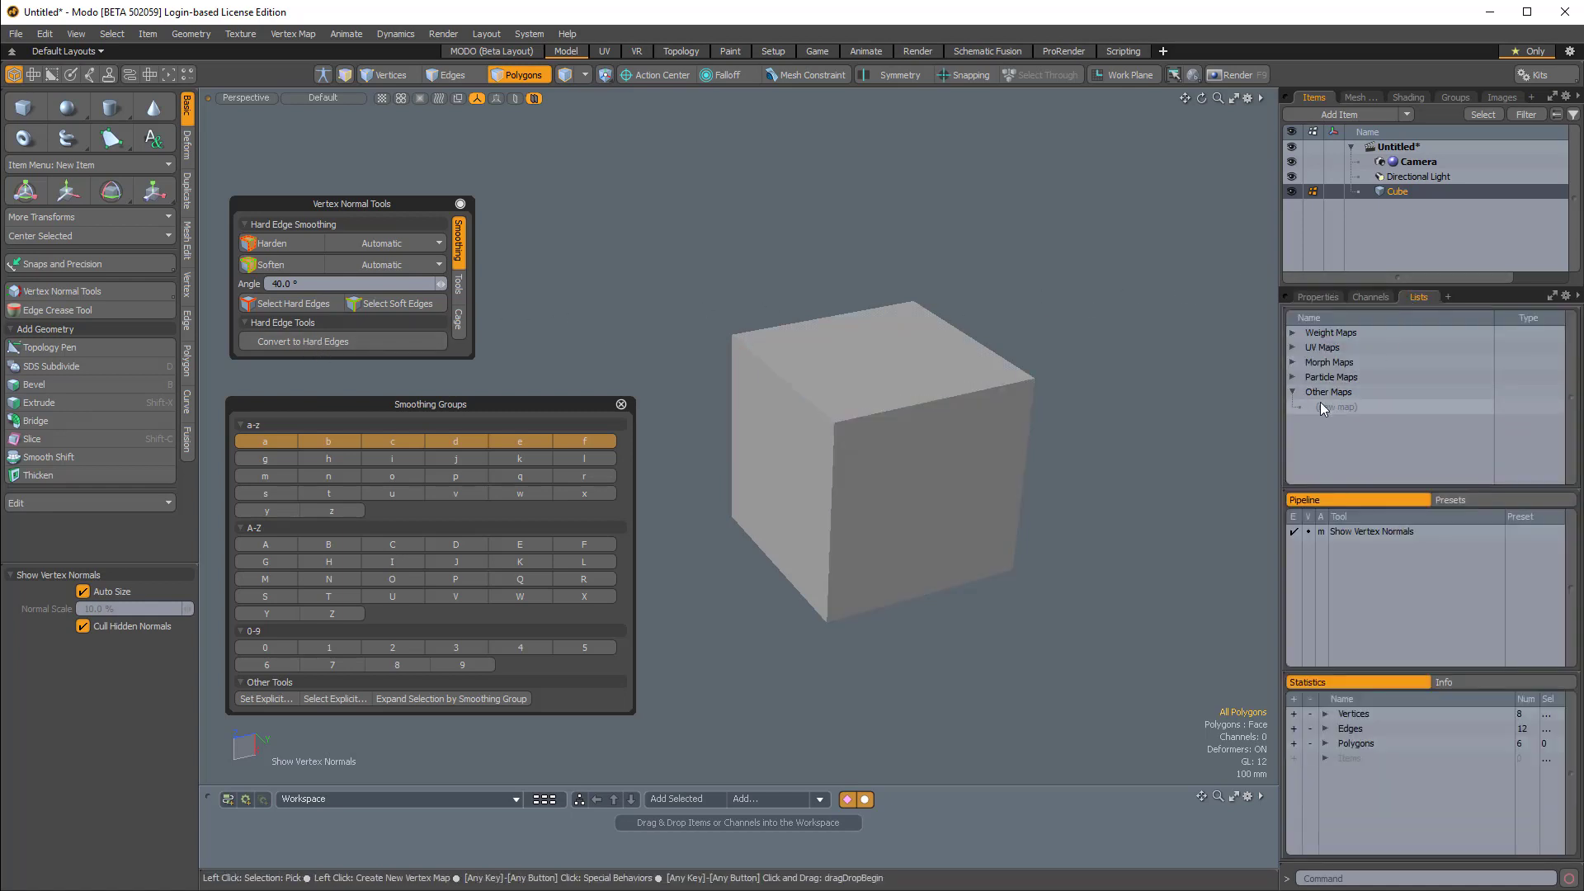
left_click(303, 341)
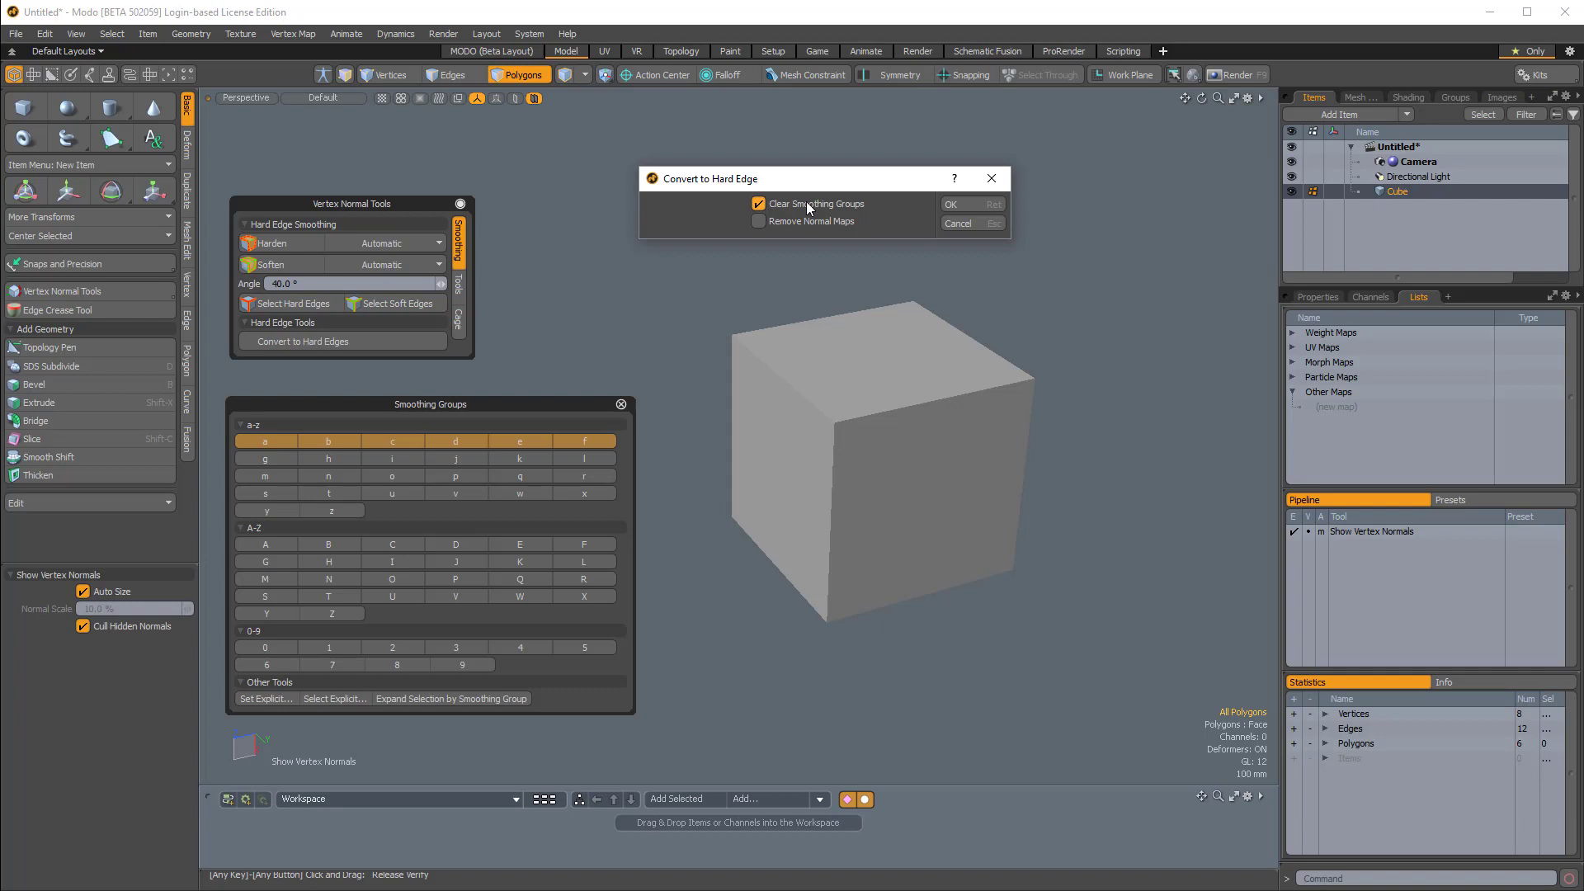
mouse_move(647, 447)
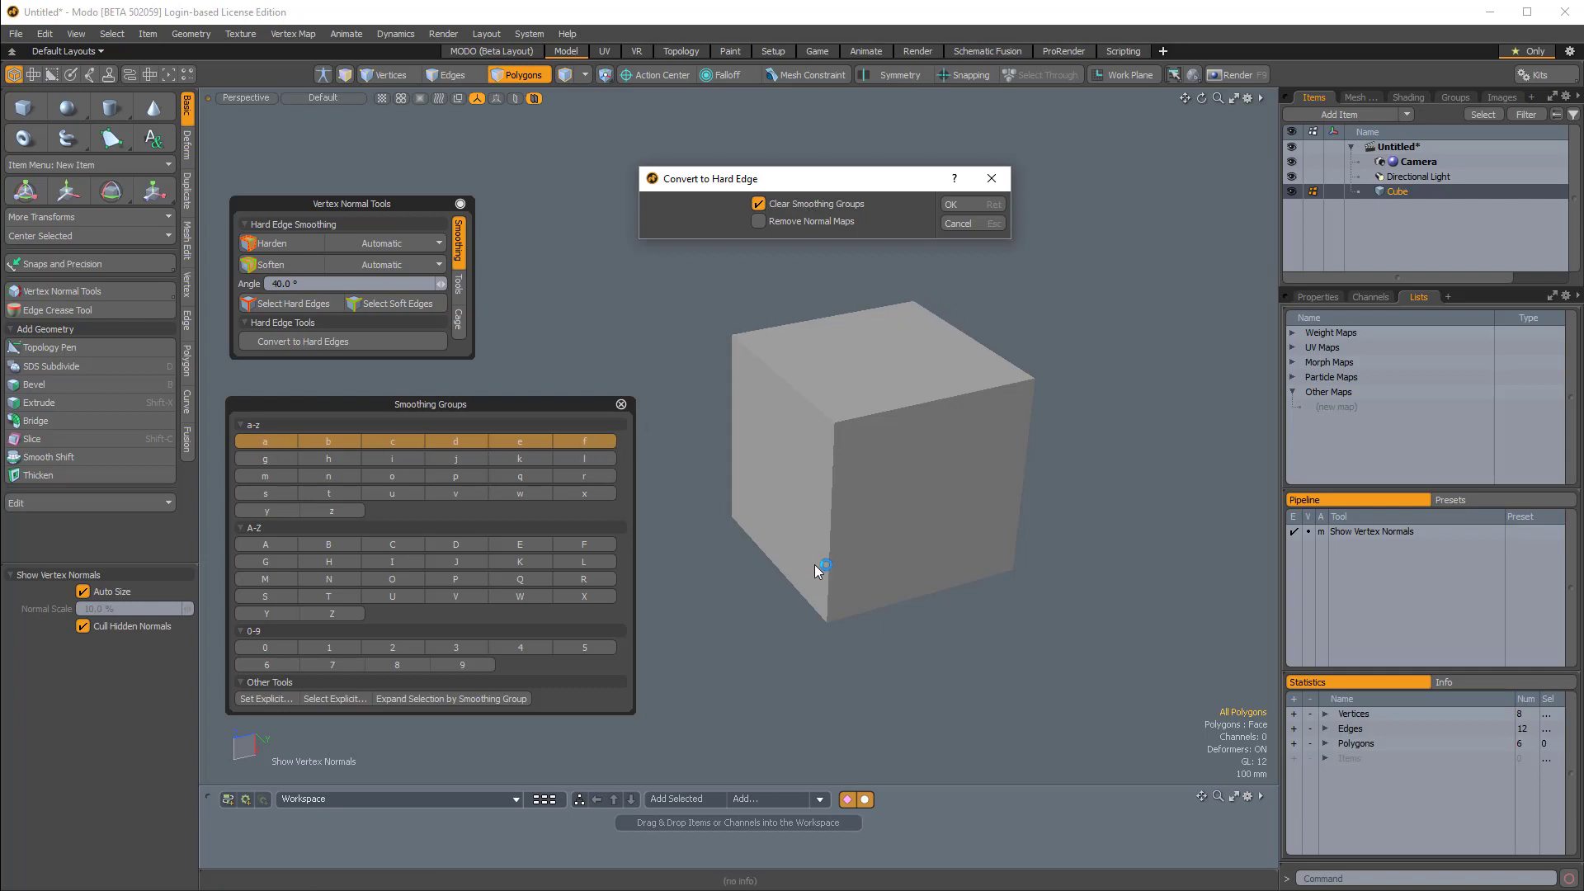
mouse_move(980, 372)
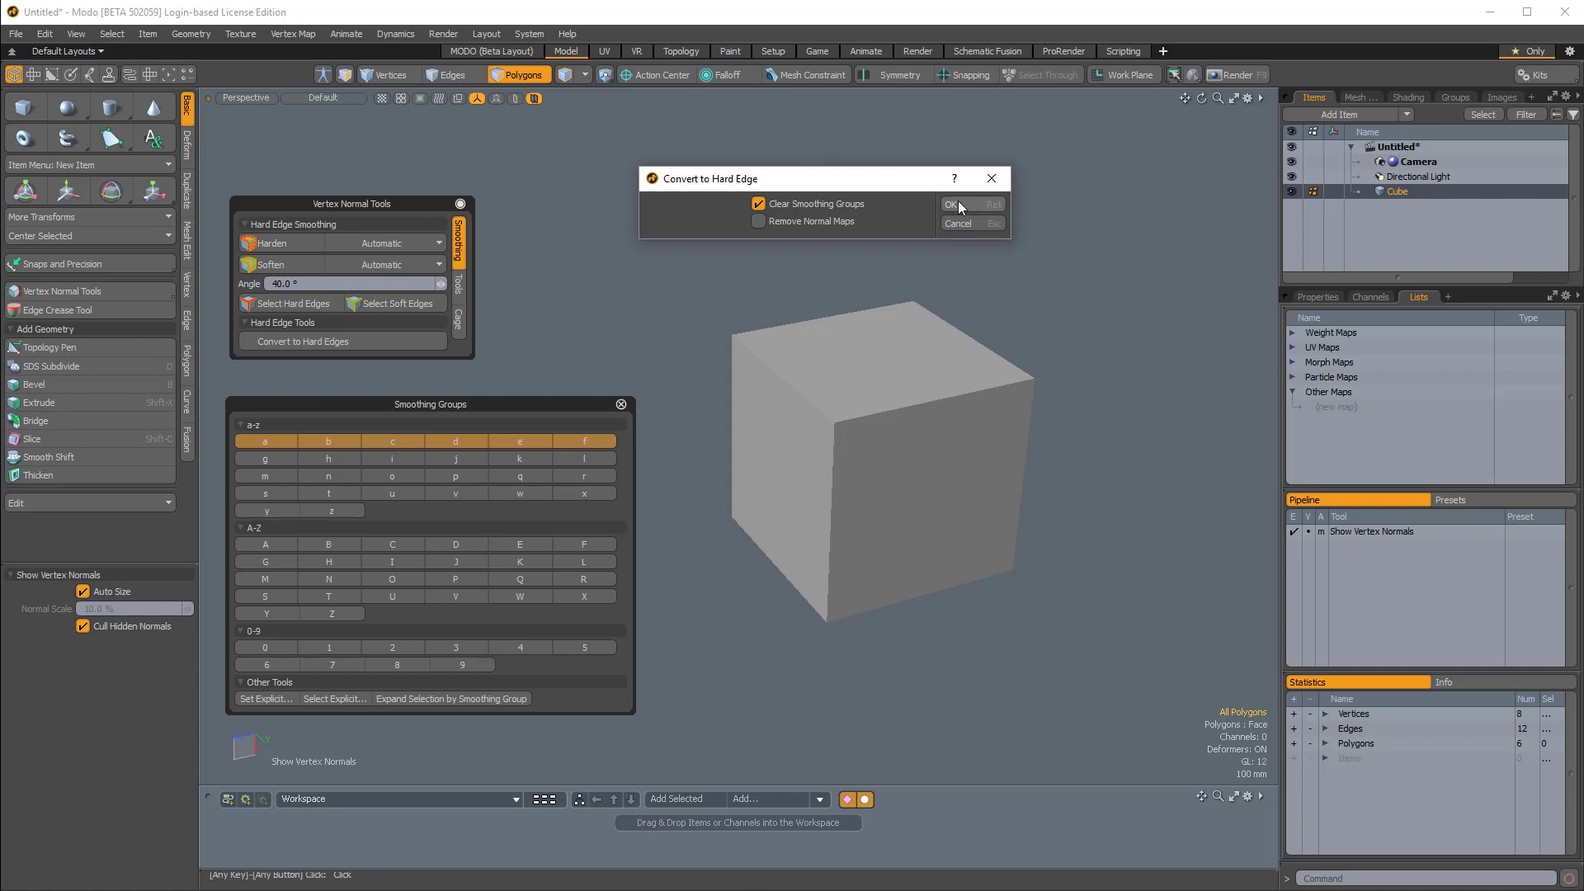
Step: Confirm the conversion and check the new Hard Edge map under Other Maps
left_click(949, 204)
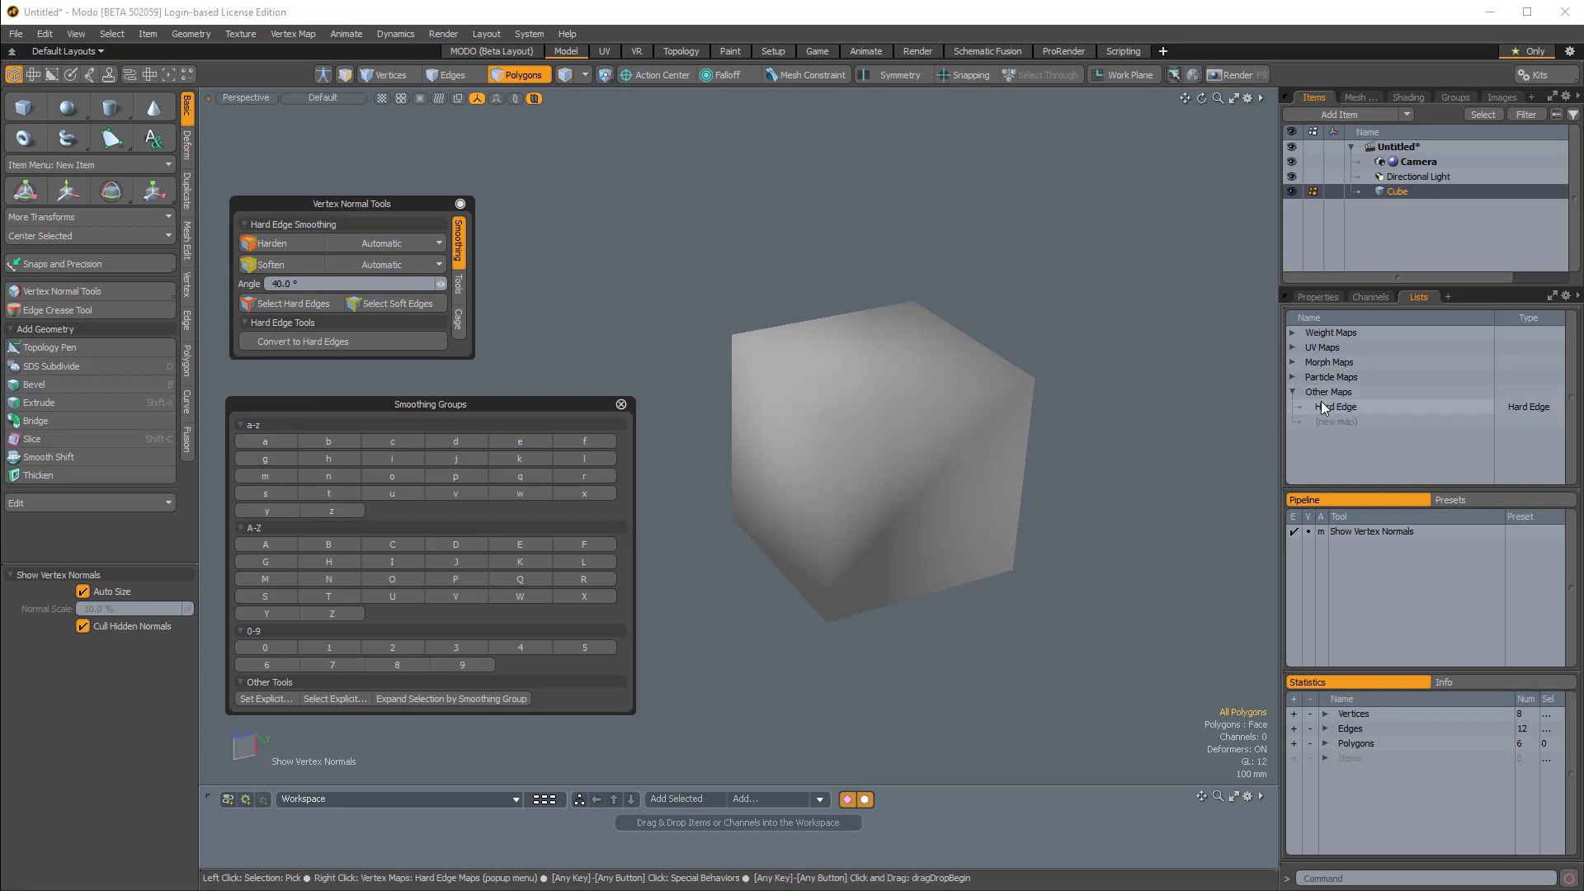
left_click(953, 510)
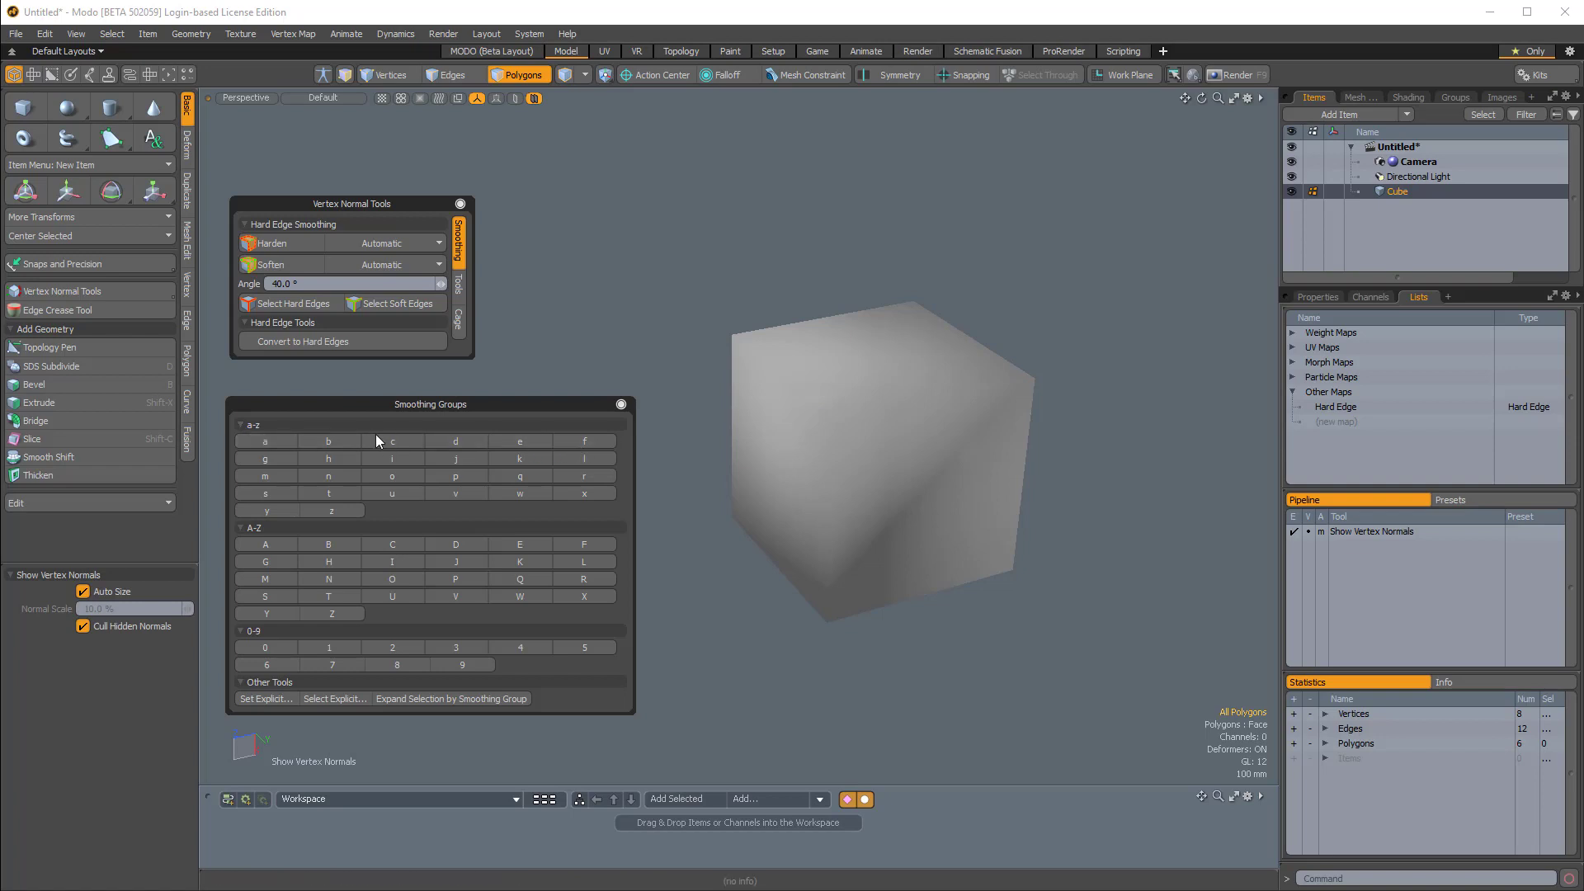
left_click(1317, 296)
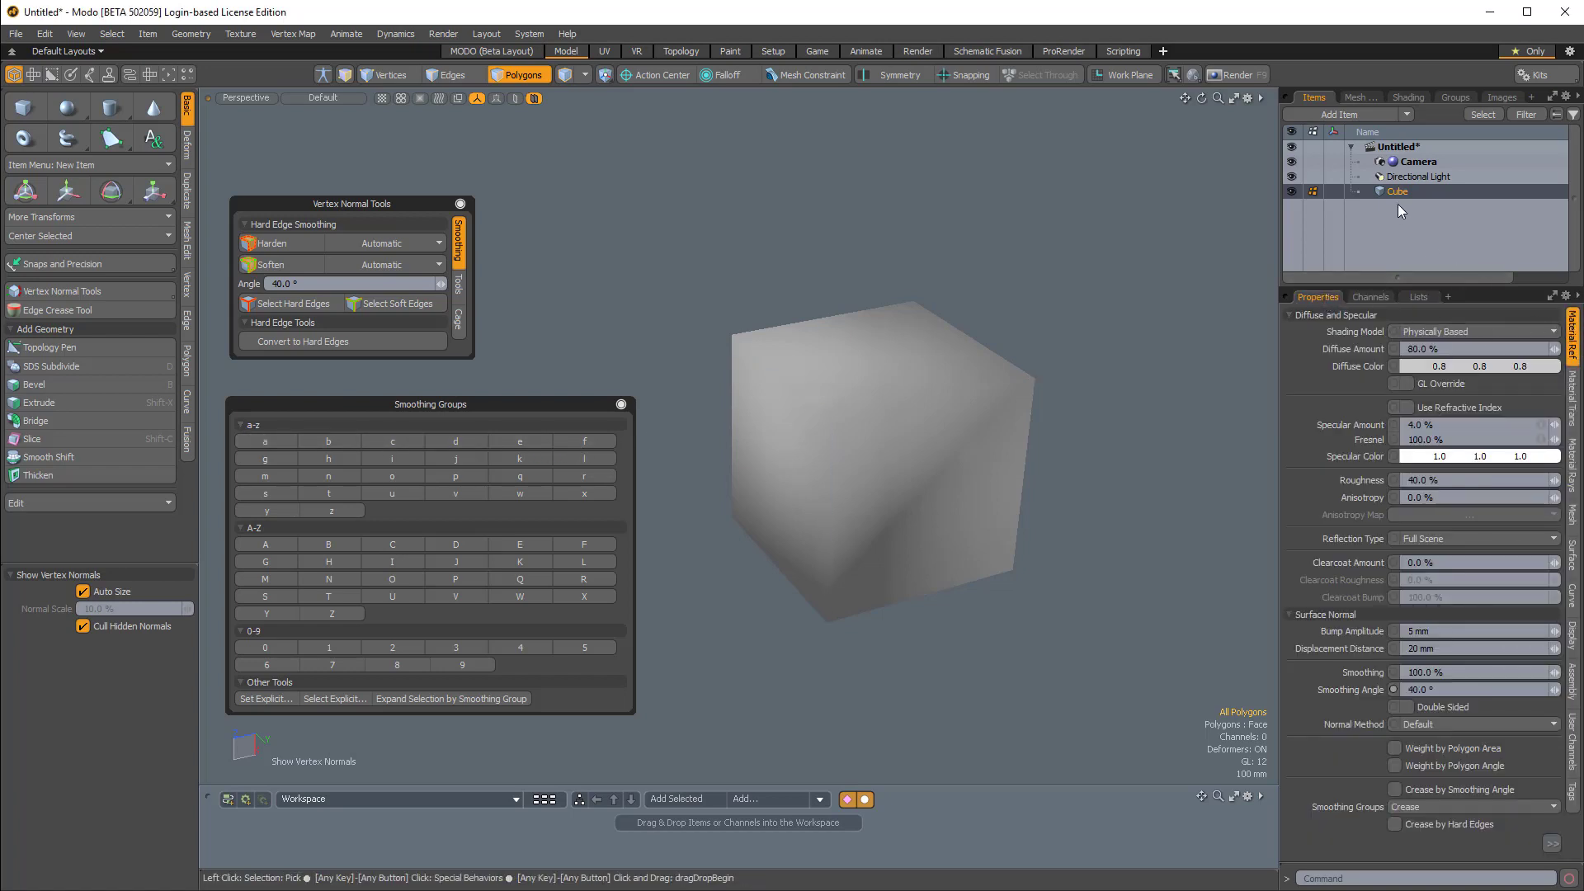
Step: Enable Create by Hard Edges on Base Material, then return to the vertex map list
left_click(1408, 96)
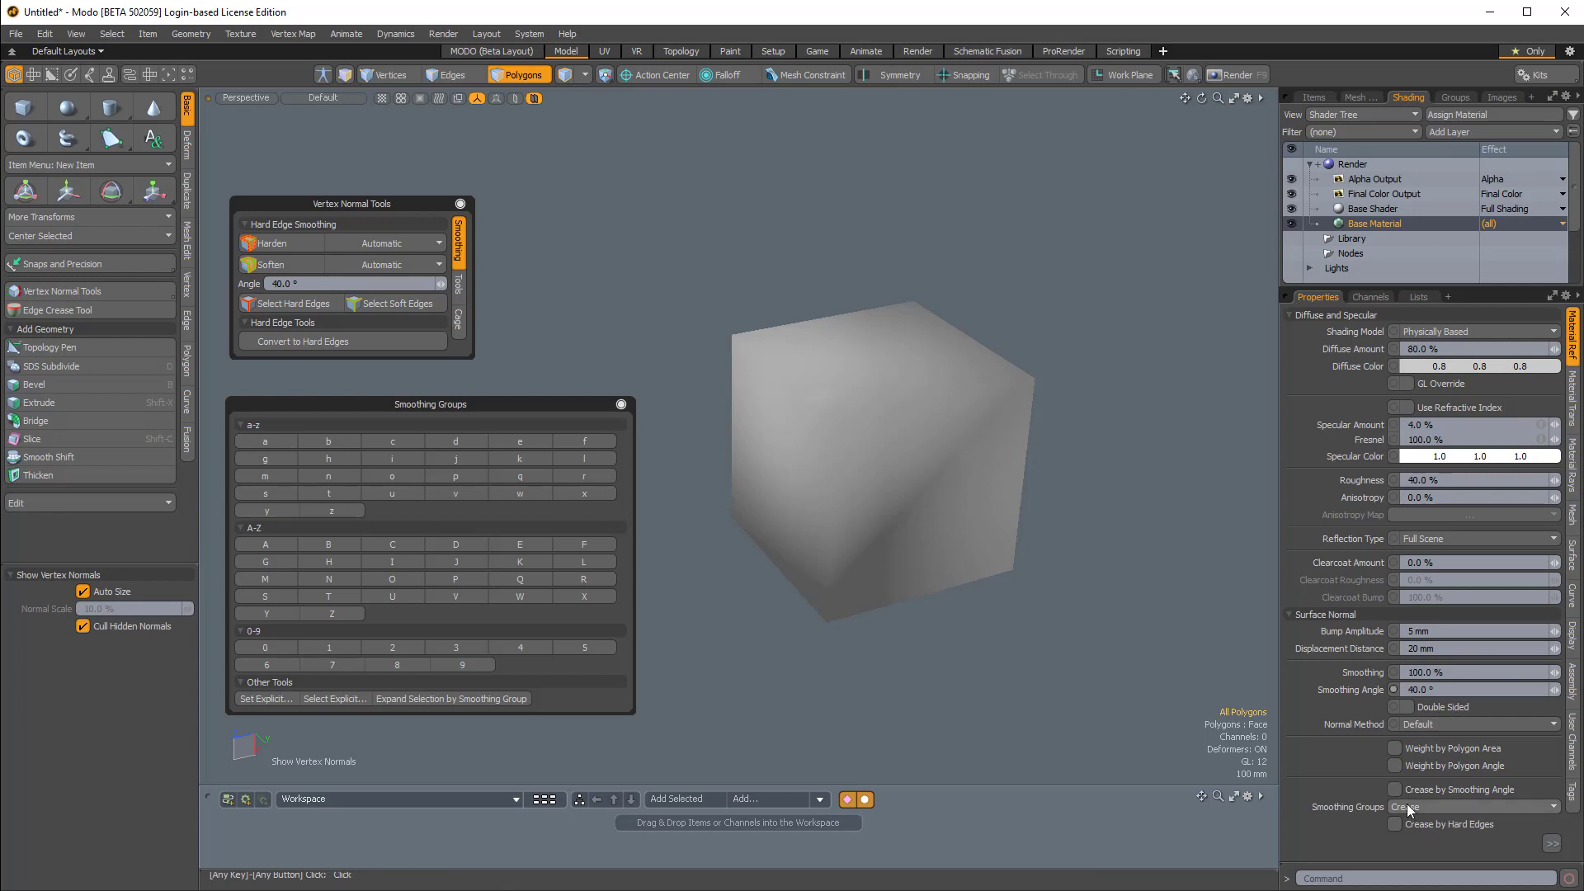
left_click(1400, 825)
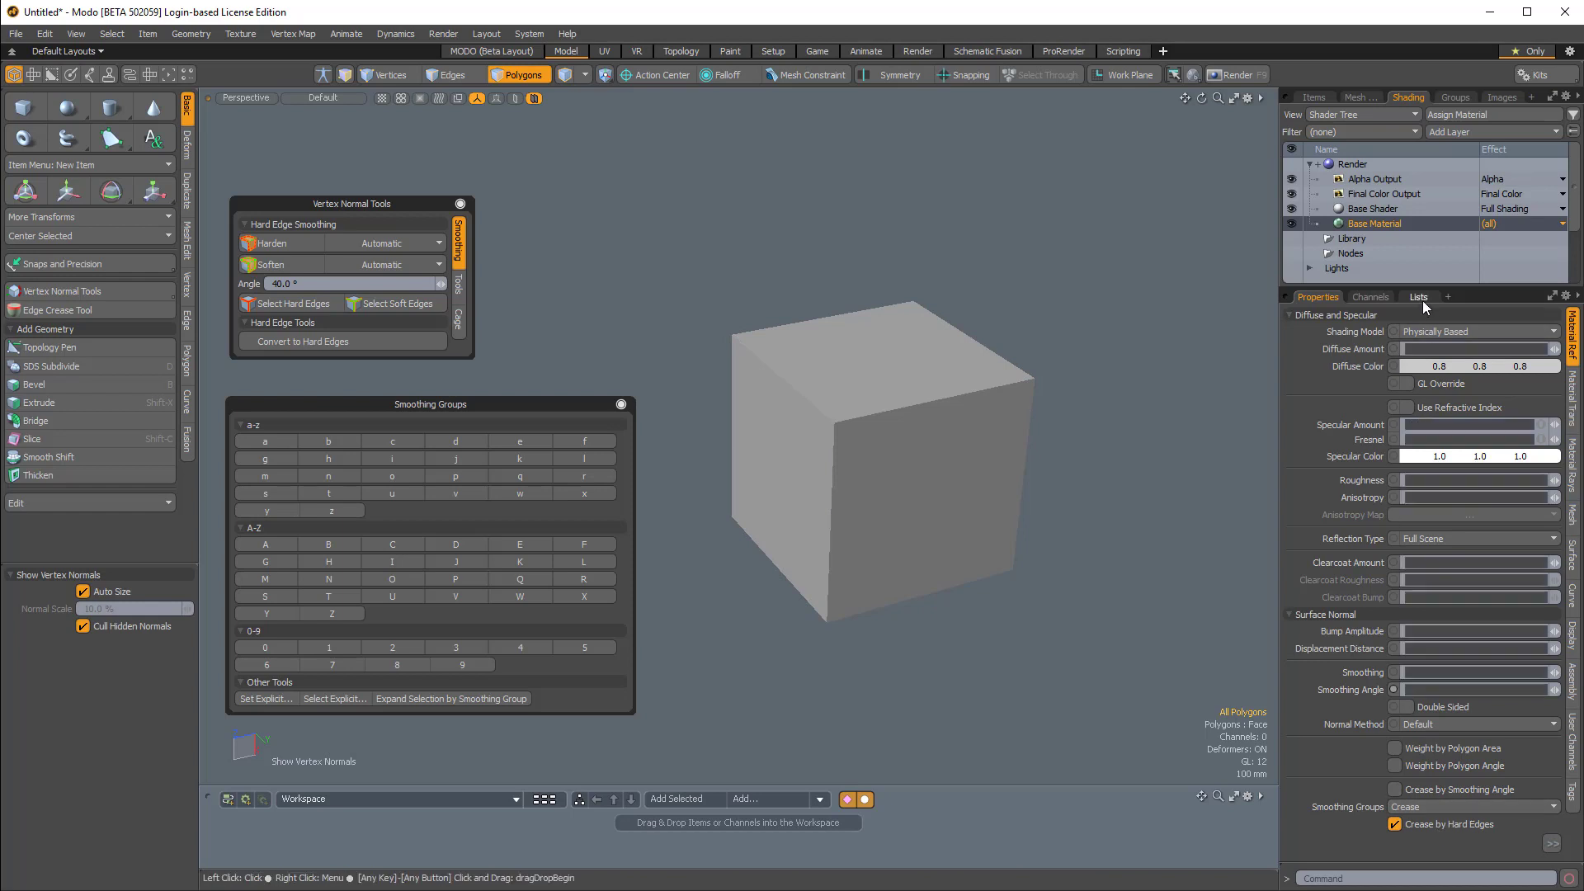
left_click(1418, 296)
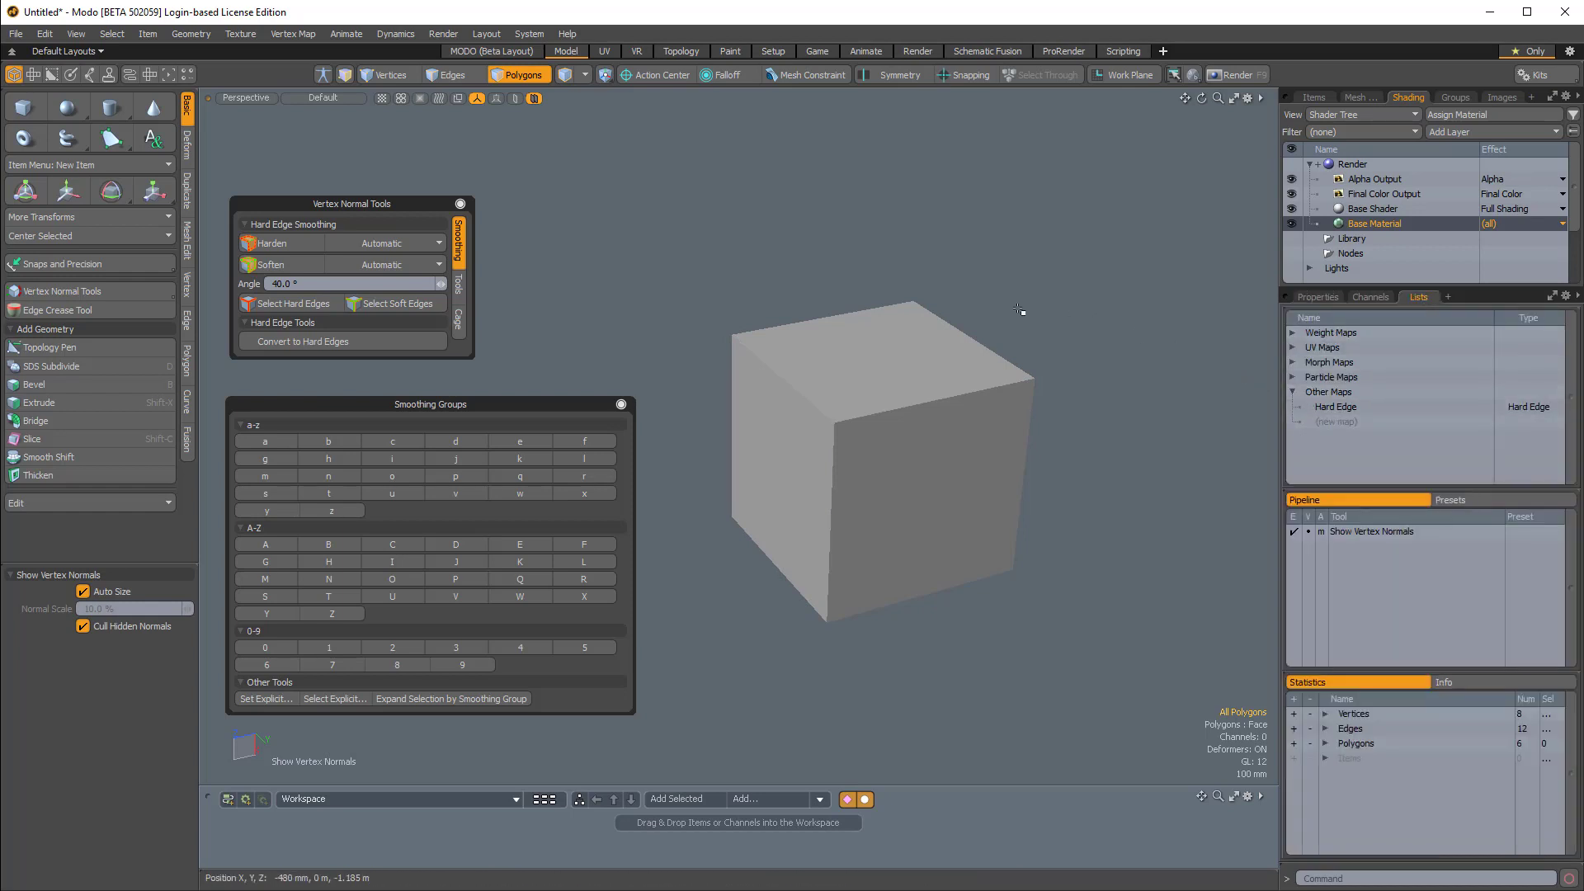
mouse_move(342, 342)
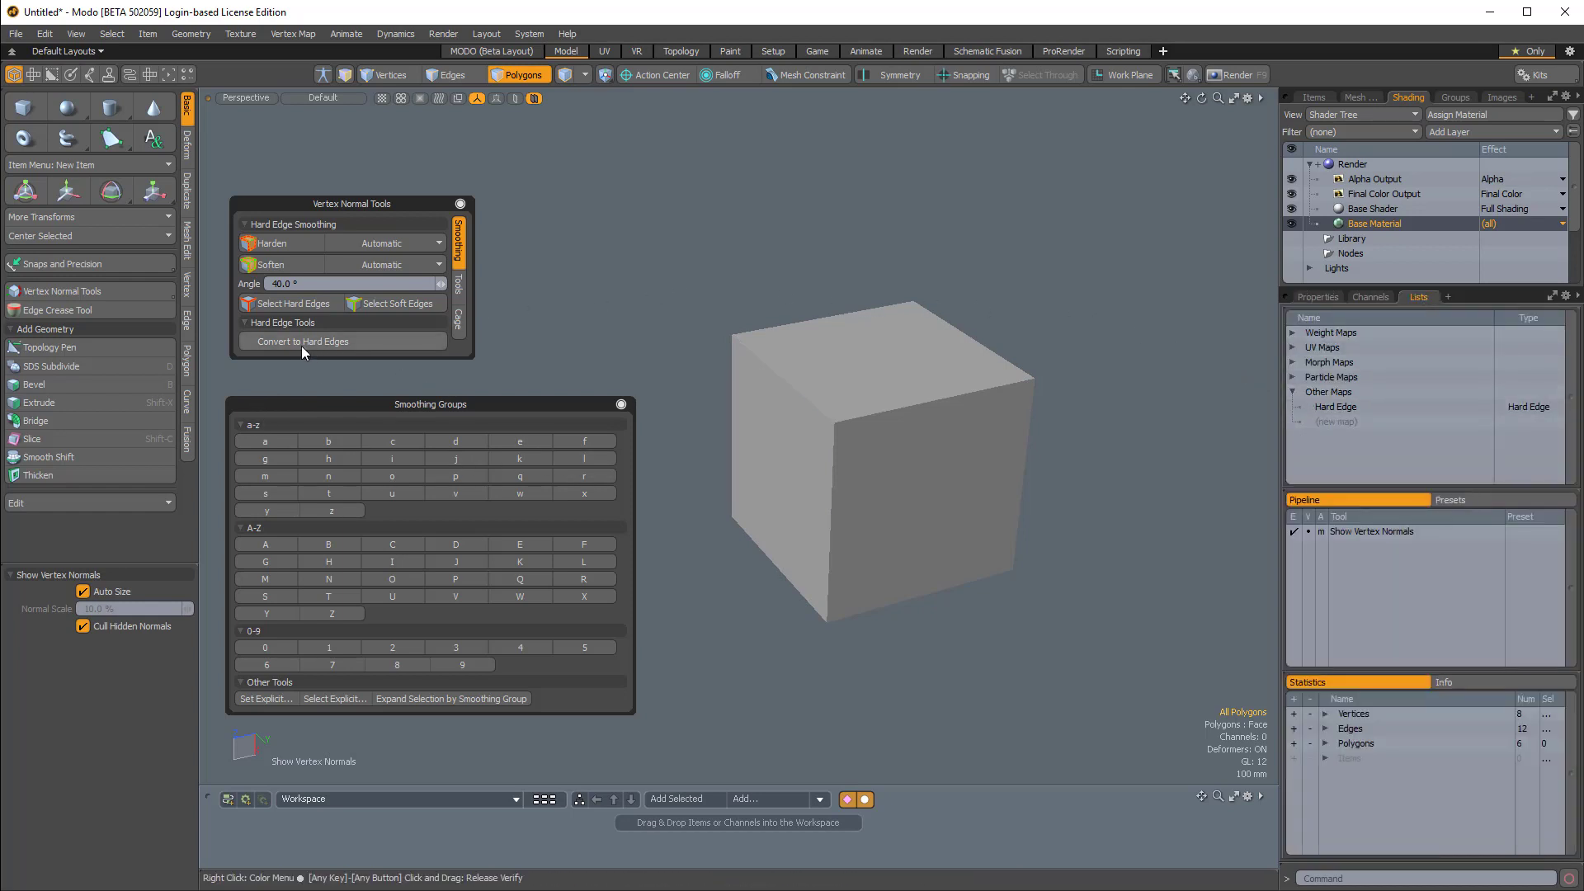
mouse_move(328, 347)
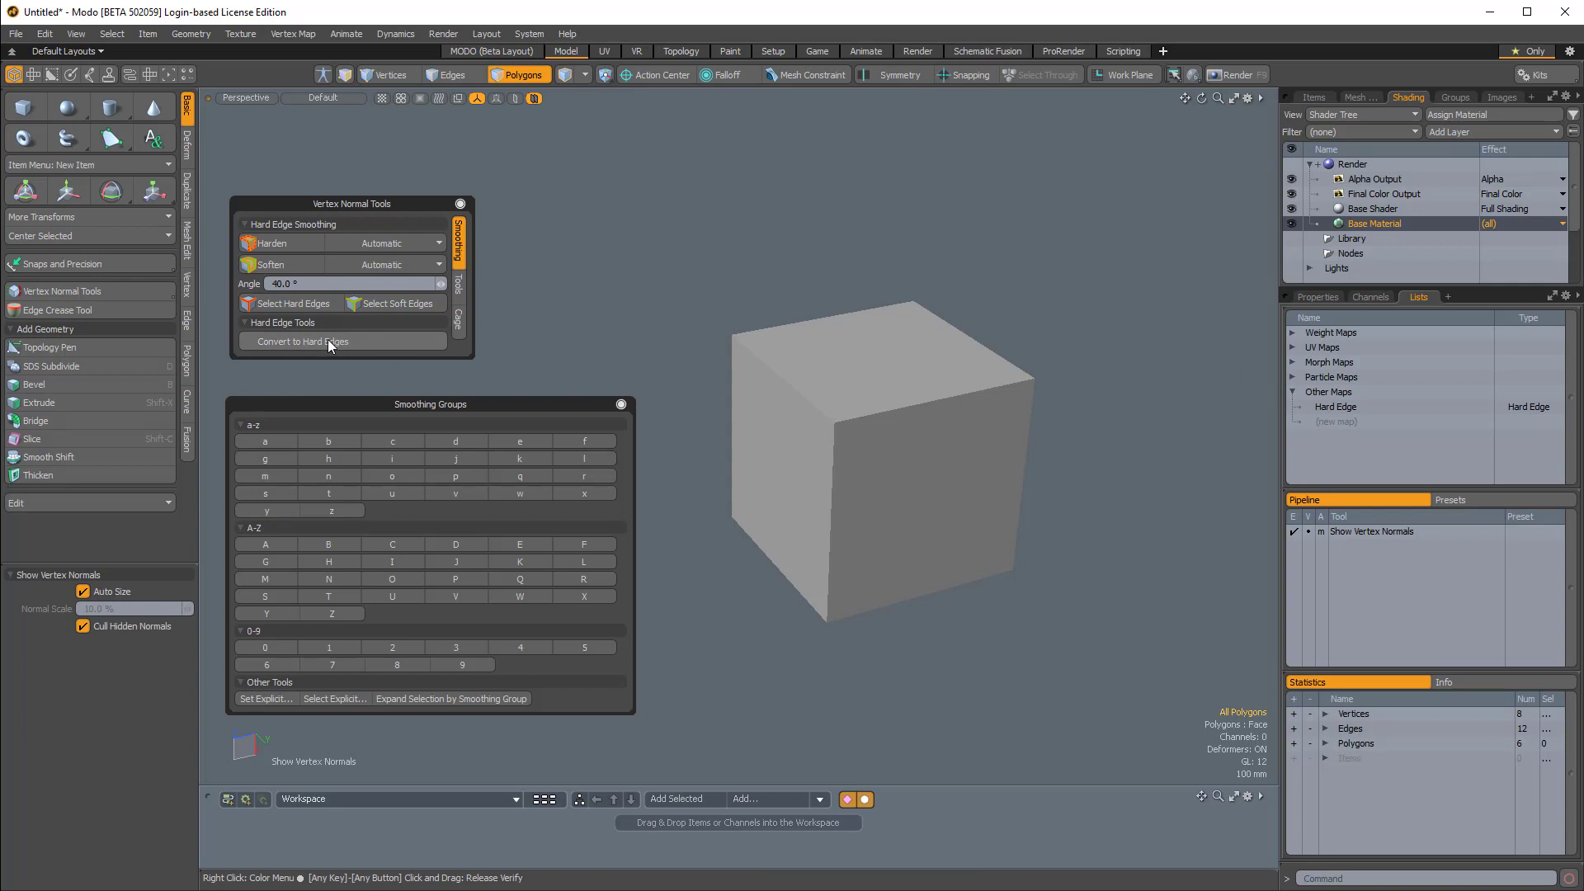
mouse_move(373, 351)
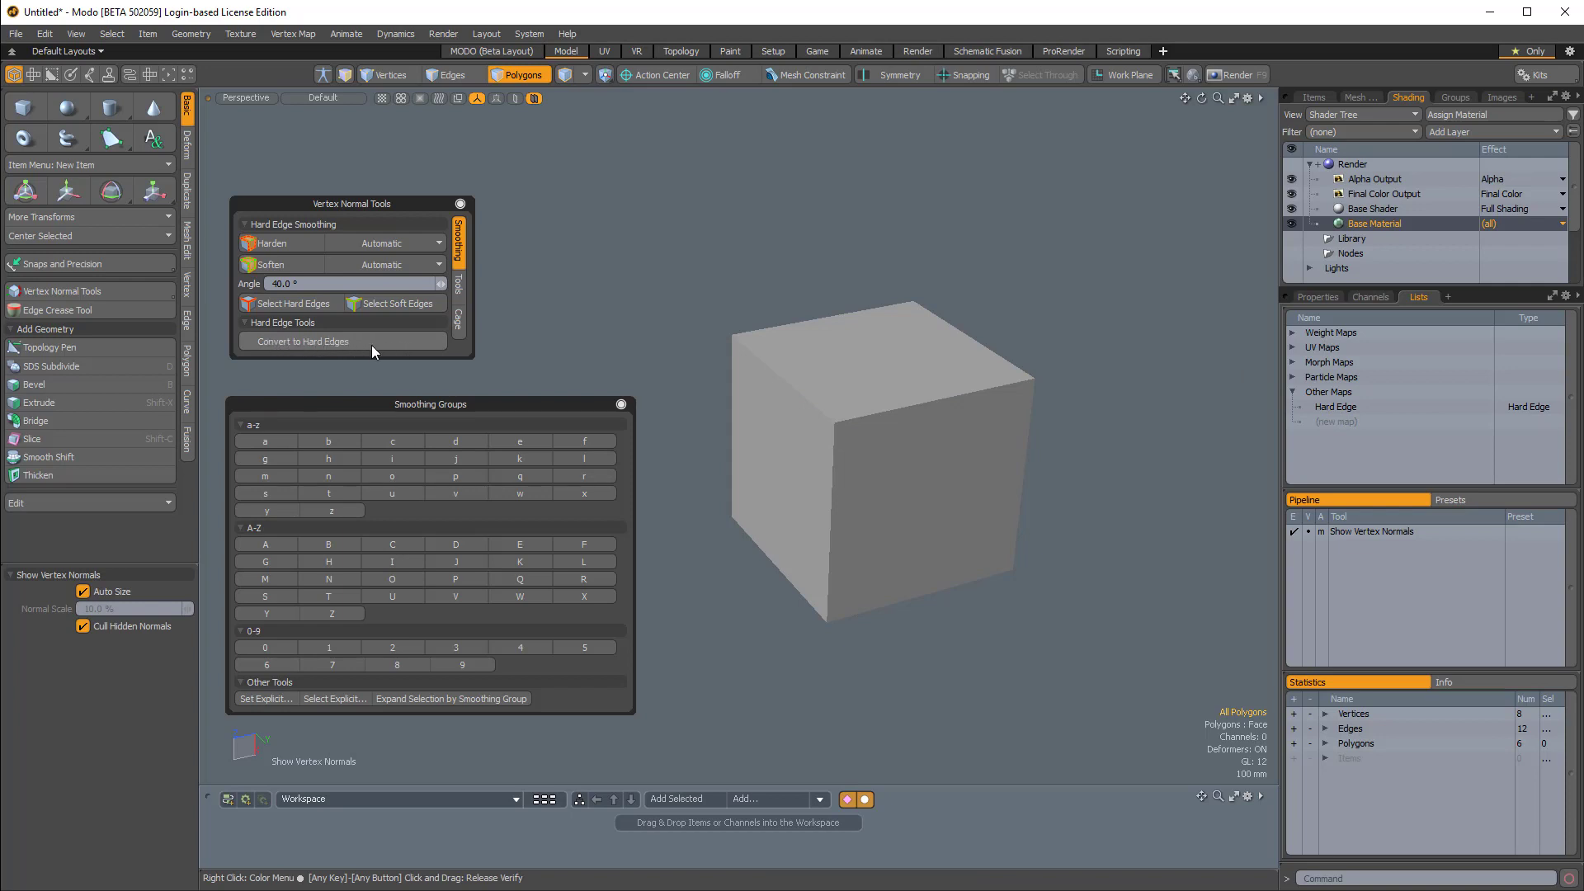